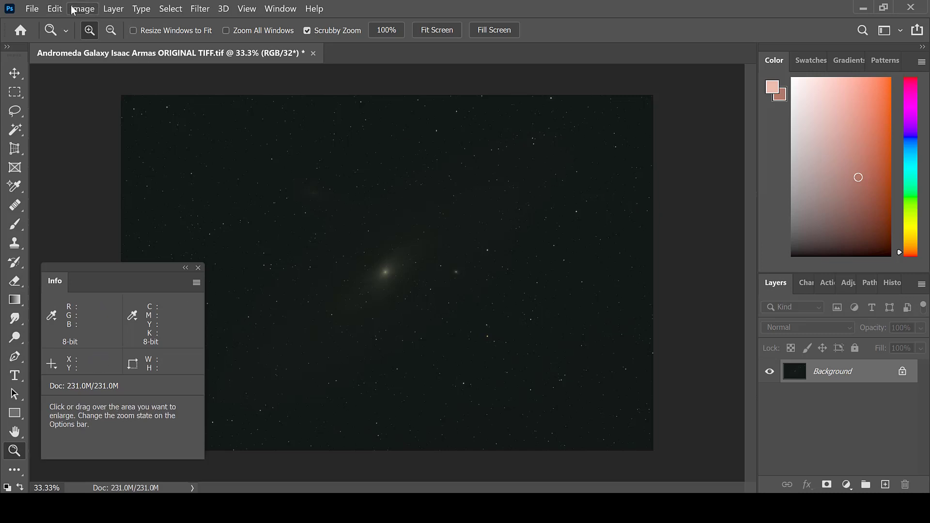
- Convert the 32-bit image to 16 Bits/Channel, accepting the default HDR Toning
left_click(82, 9)
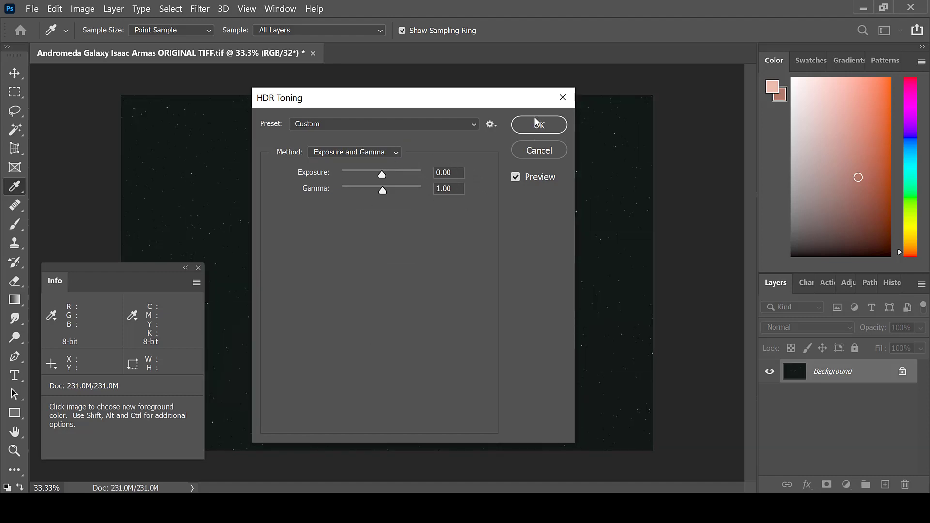
left_click(538, 125)
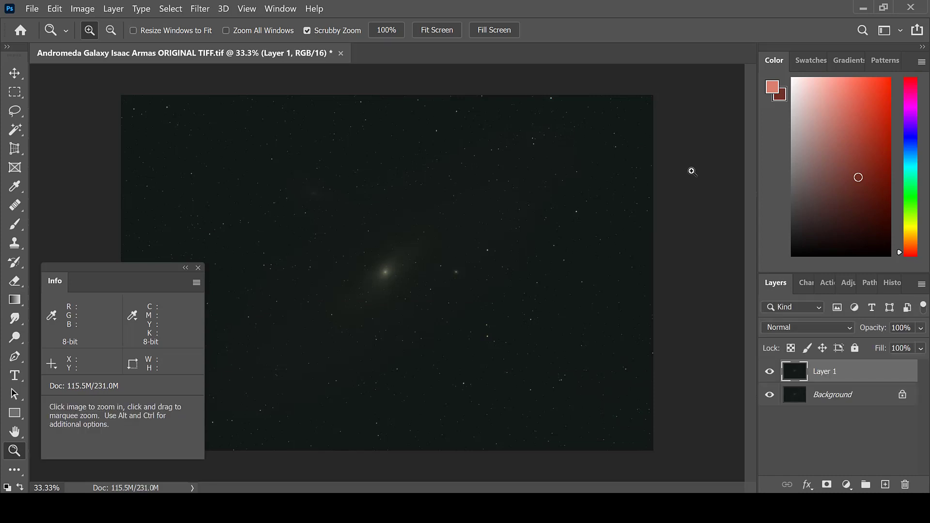
- Add a Threshold 1 adjustment layer and lower its level to 31 to reveal galaxy and stars
left_click(113, 9)
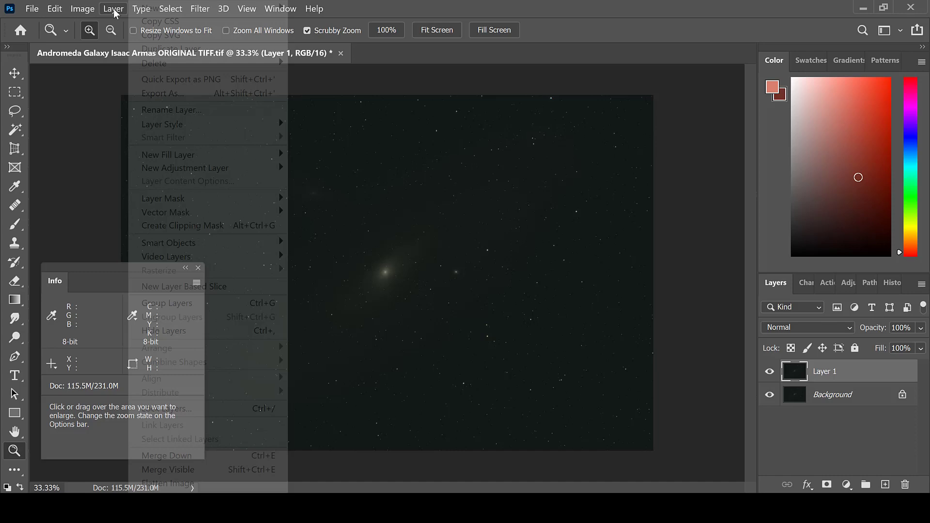
mouse_move(185, 168)
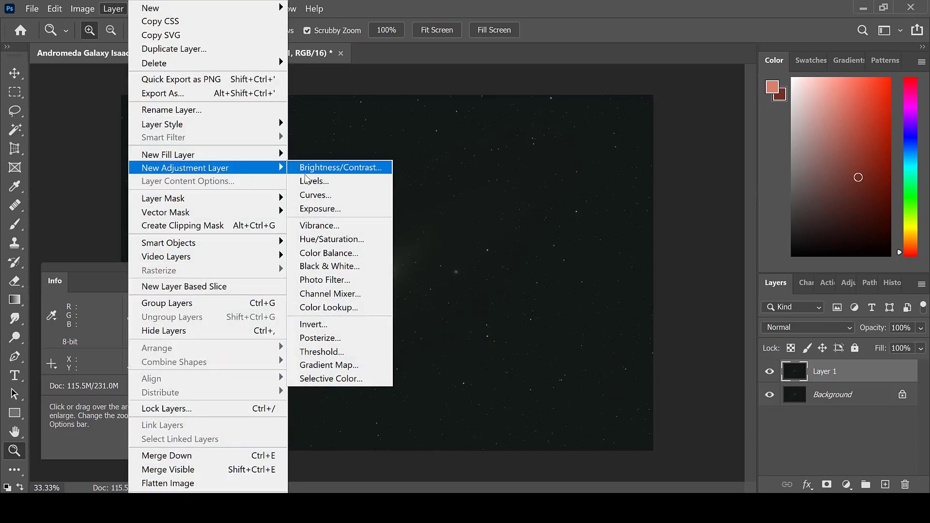
left_click(322, 352)
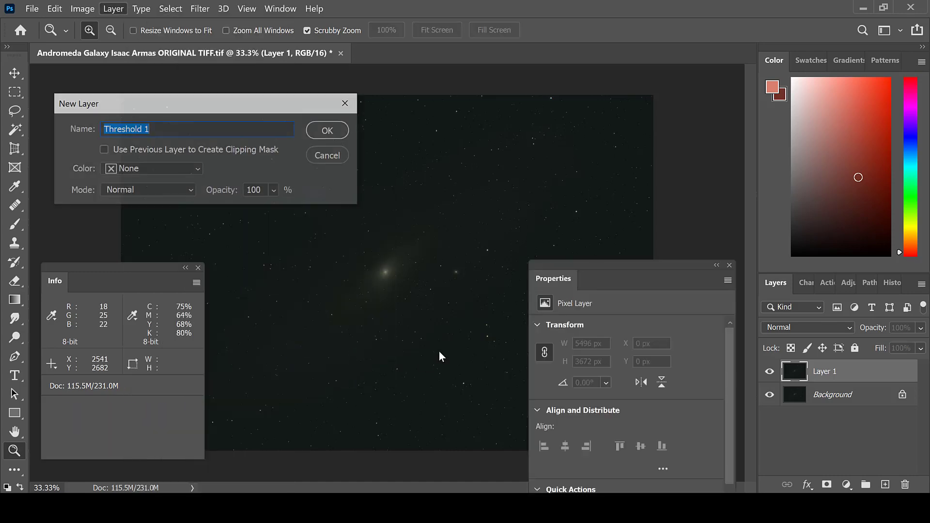
left_click(327, 130)
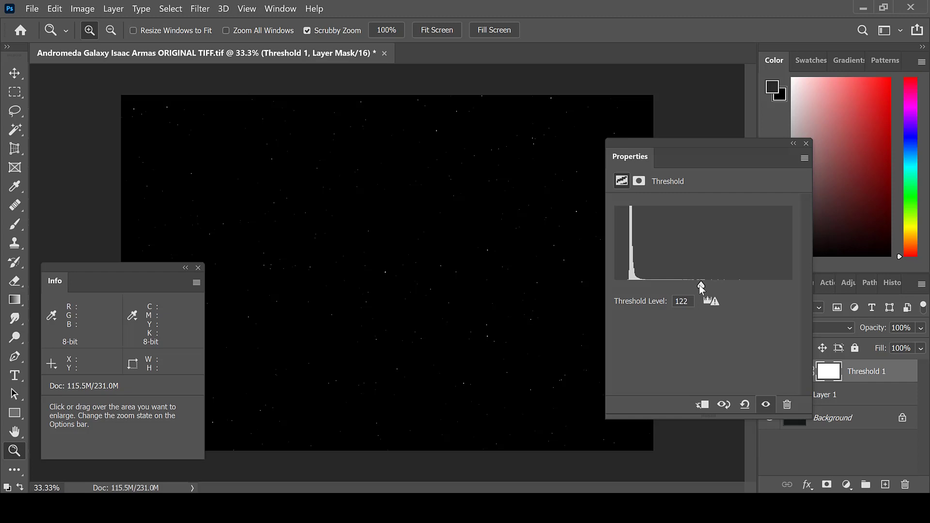
left_click_drag(699, 285, 635, 285)
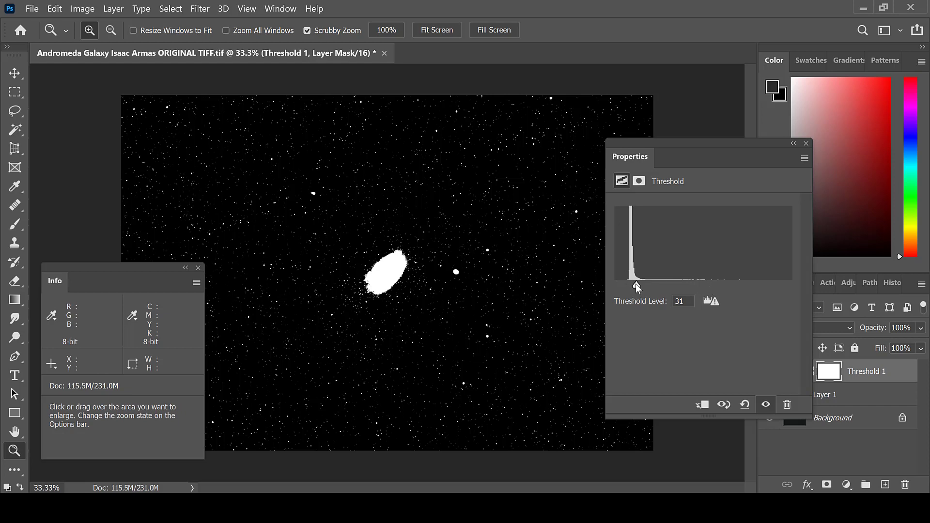
mouse_move(23, 189)
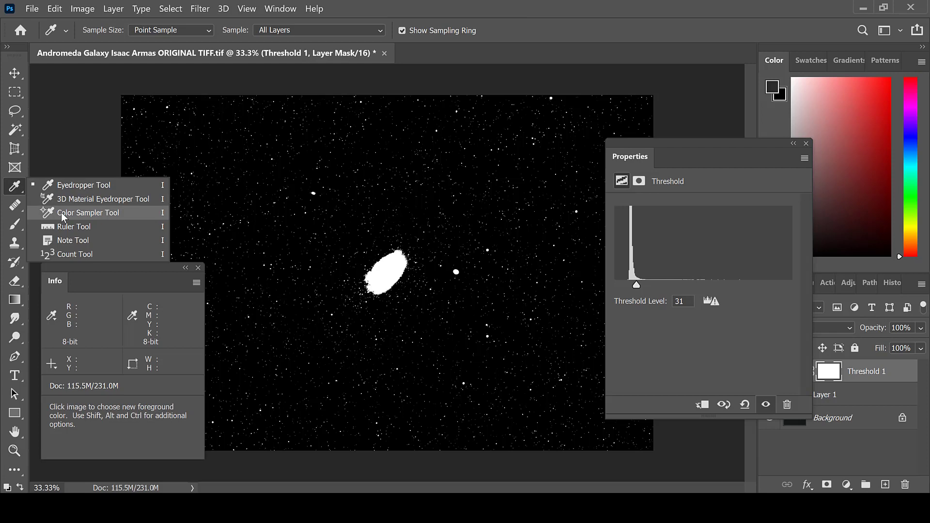
- Place colour sampler points on dark sky and a bright star, then delete the Threshold layer
left_click(88, 212)
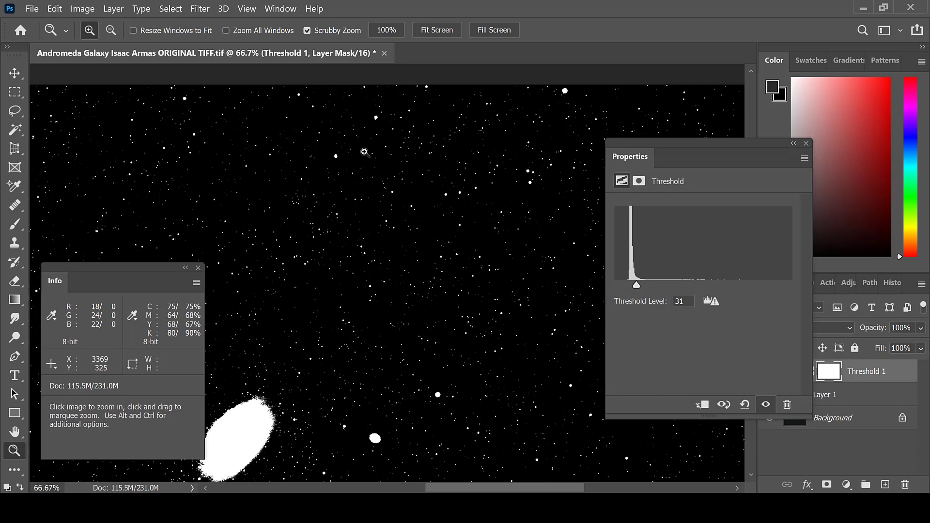
mouse_move(494, 208)
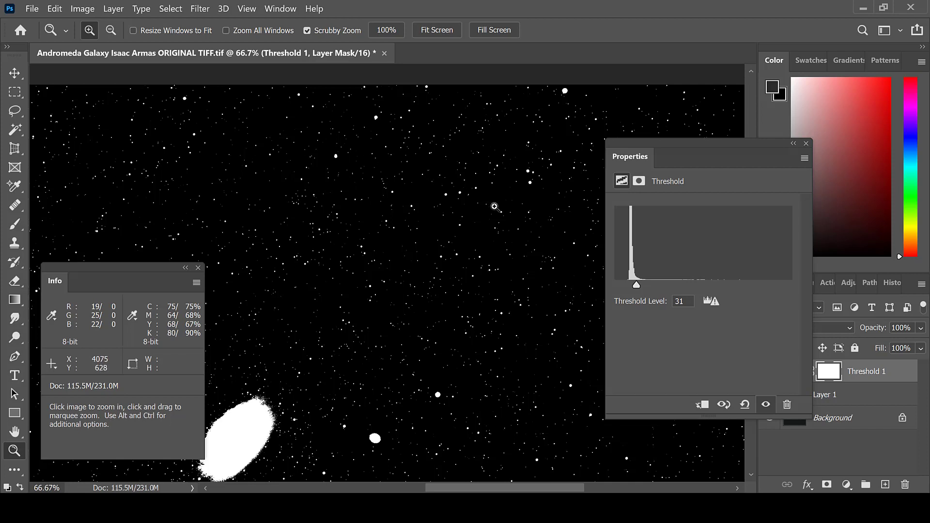
mouse_move(183, 214)
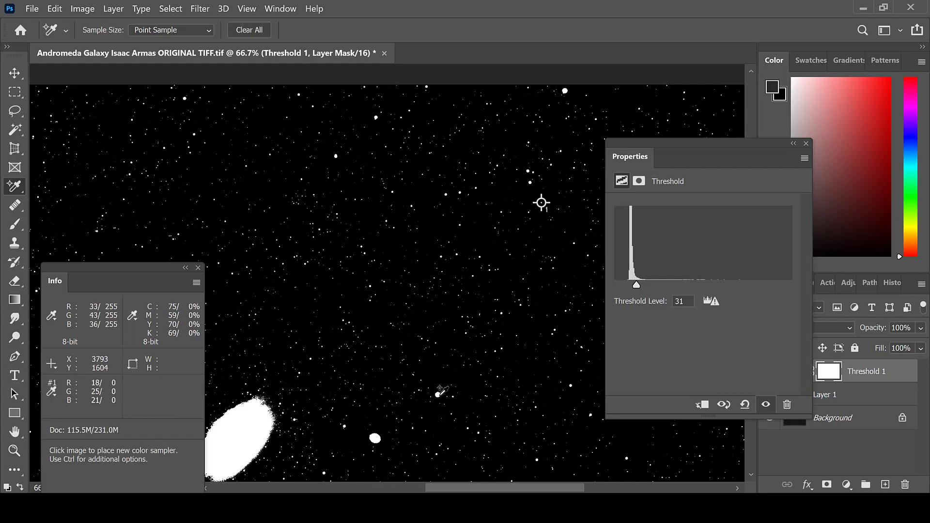
left_click(438, 394)
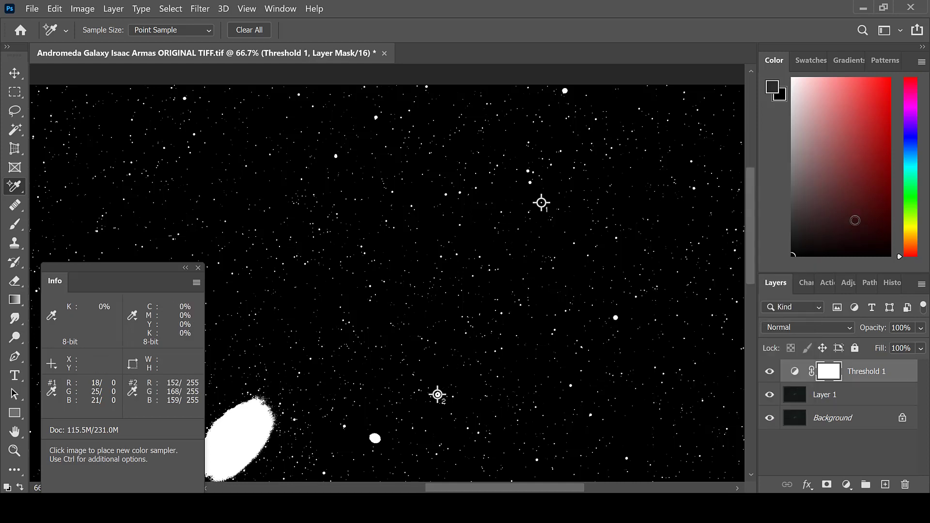
right_click(866, 371)
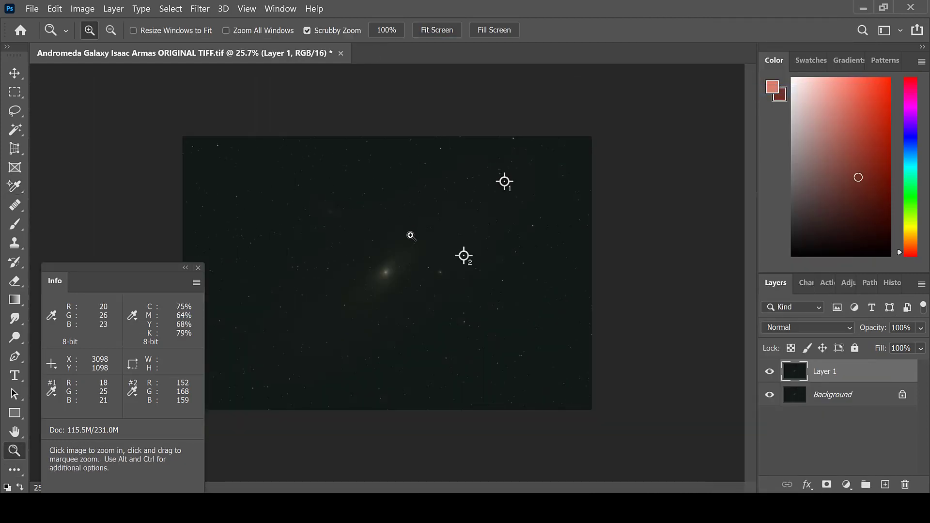
- Zoom the view to 33.3% and bring up the Image > Adjustments commands for Layer 1
left_click(411, 235)
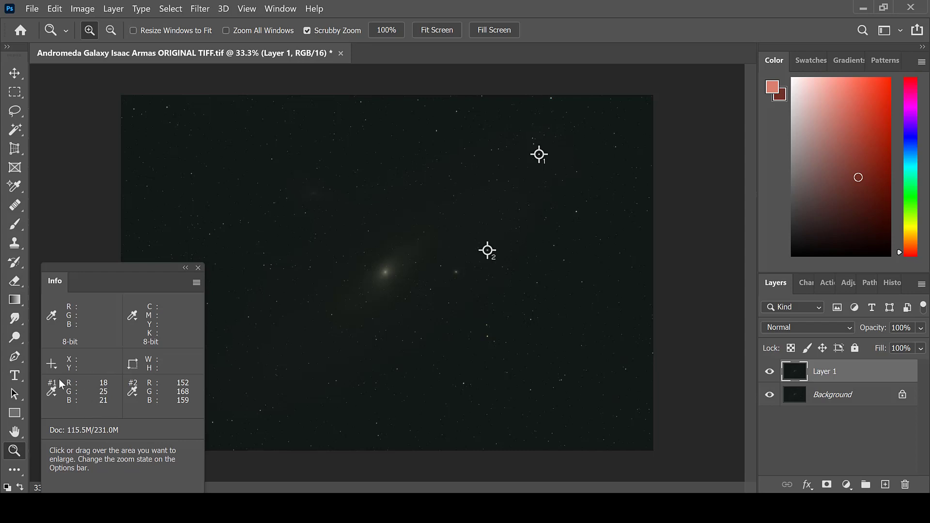
mouse_move(176, 372)
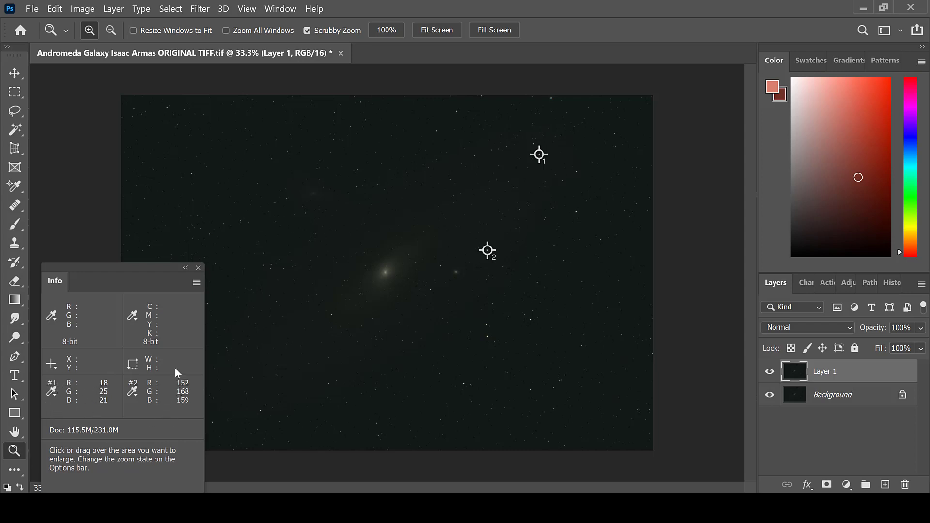
mouse_move(145, 377)
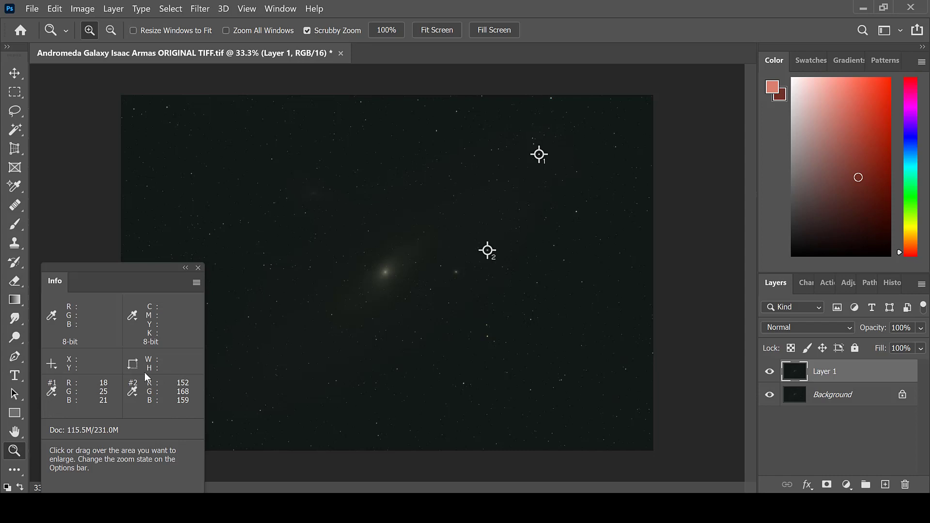
mouse_move(437, 389)
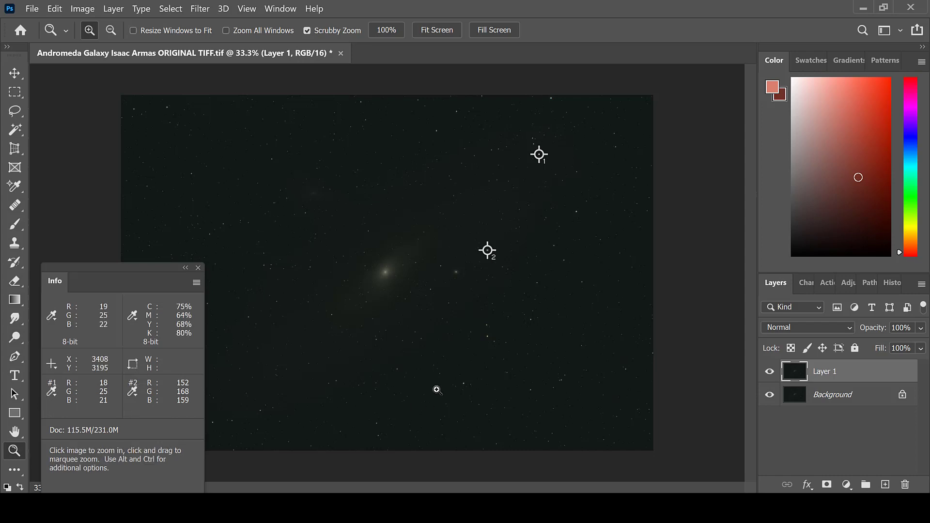
left_click(82, 9)
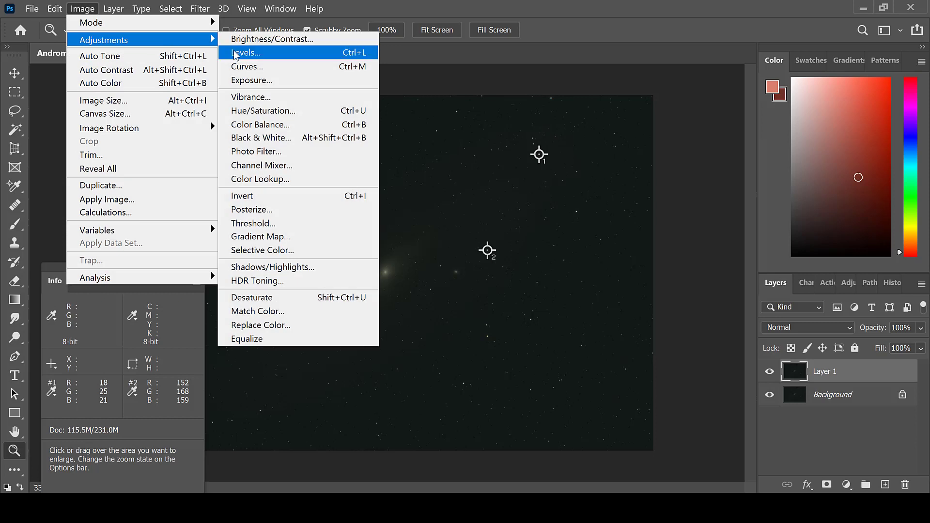
- Apply Levels to Layer 1 with black points red 12, green 19, blue 16 for a neutral sky
left_click(246, 52)
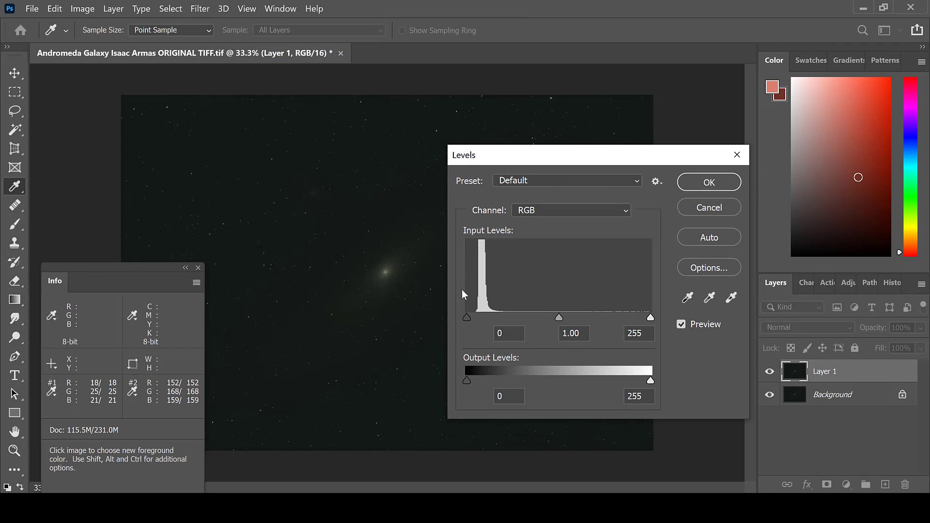
mouse_move(480, 331)
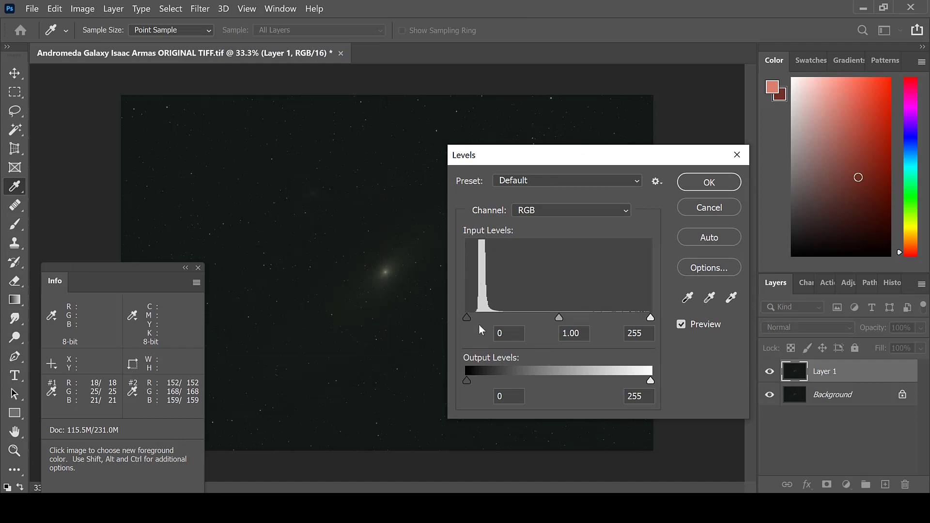
left_click(570, 211)
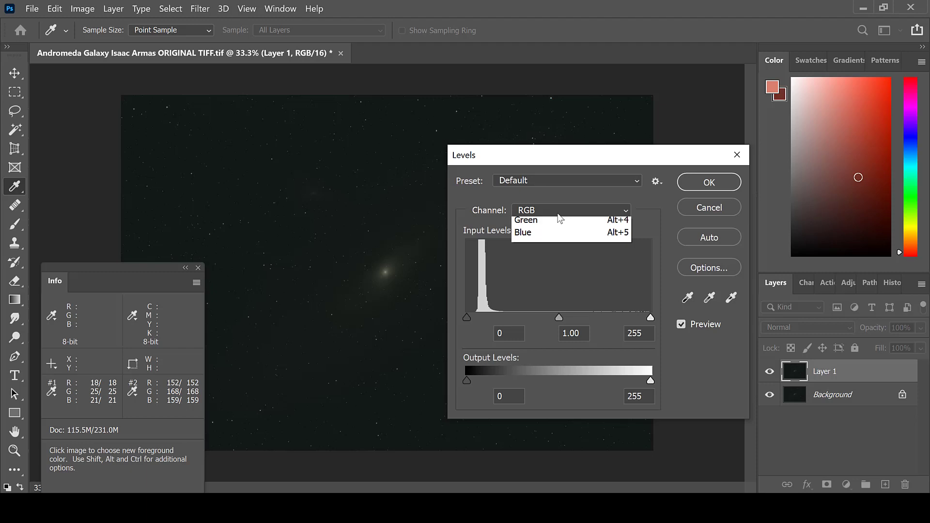
left_click(525, 210)
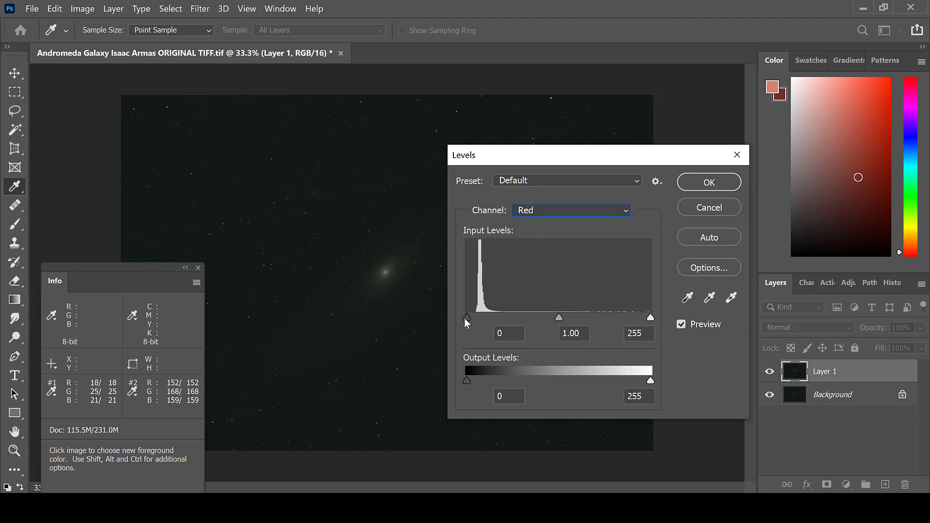
left_click_drag(467, 318, 478, 318)
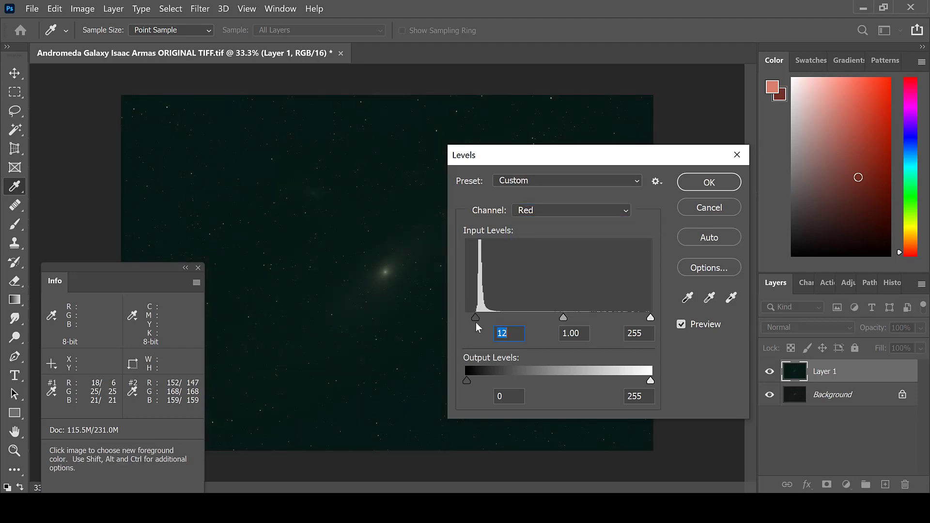
left_click(570, 211)
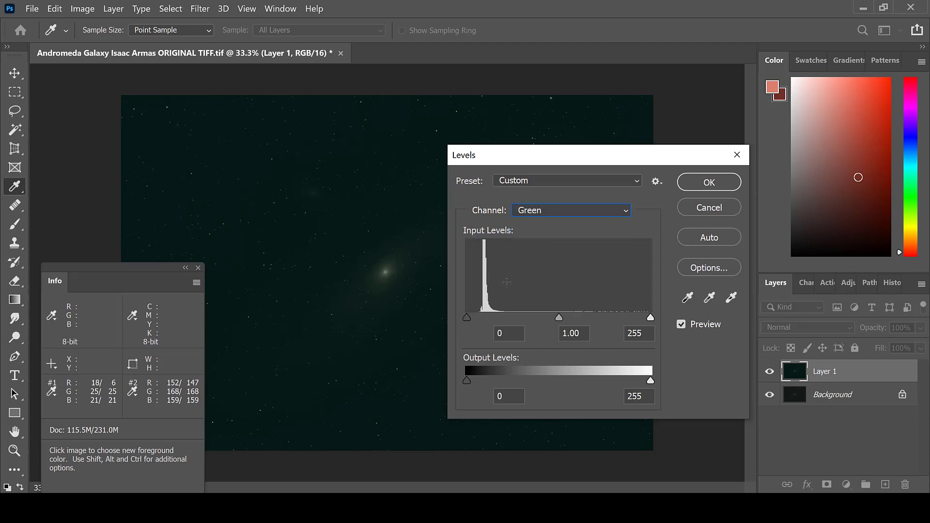
left_click_drag(468, 318, 481, 318)
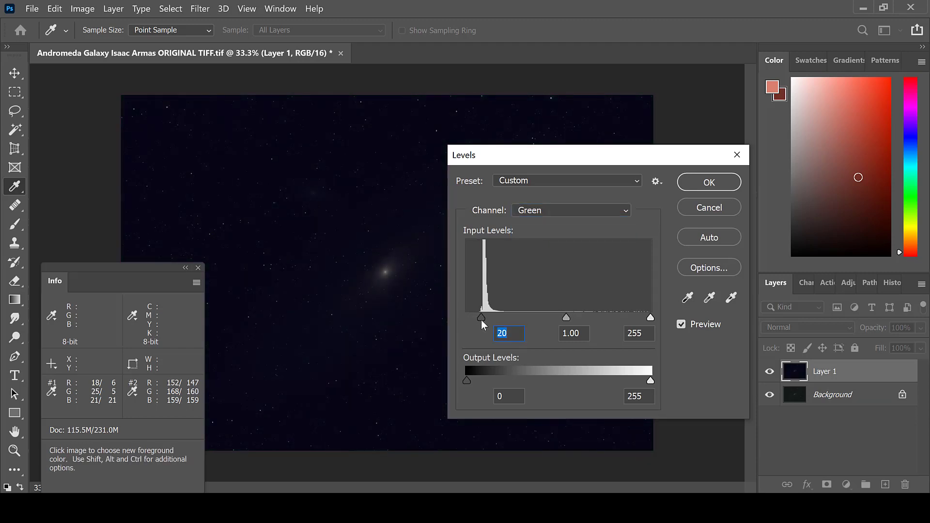
left_click_drag(482, 318, 480, 318)
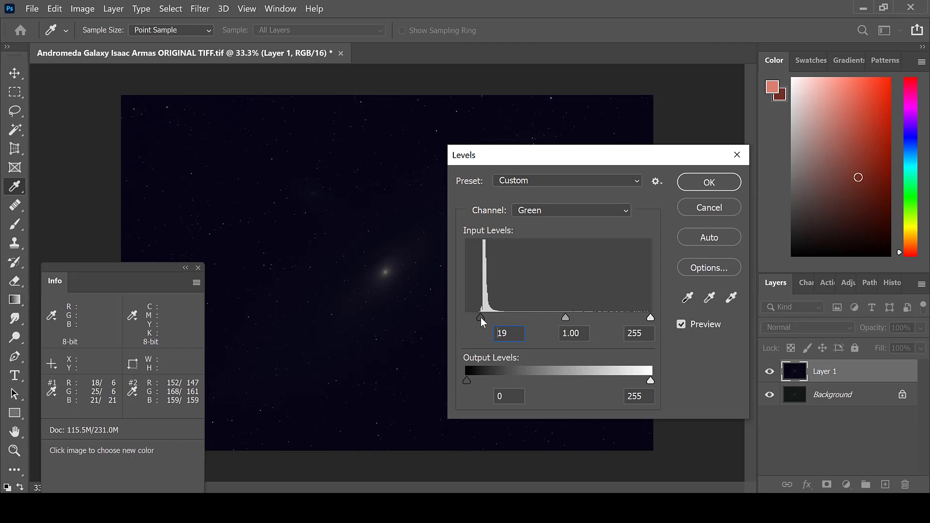
left_click(569, 210)
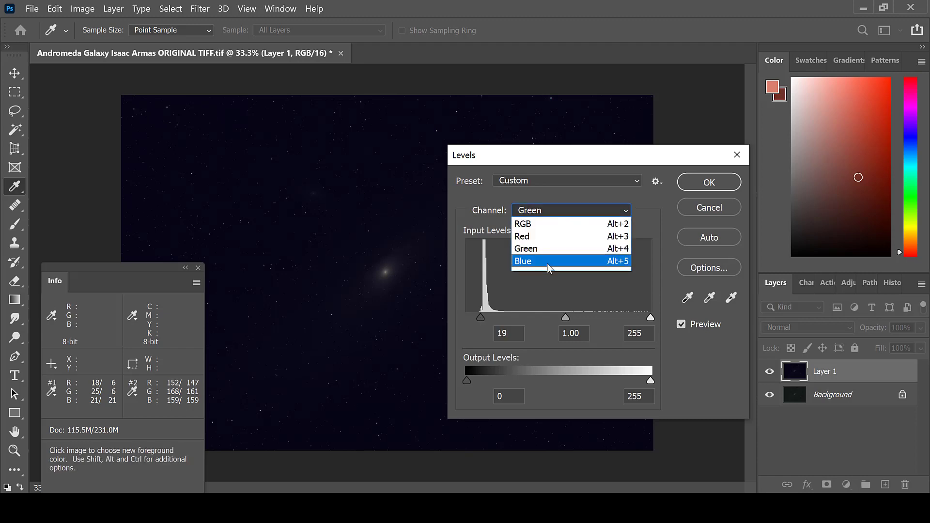
left_click(524, 261)
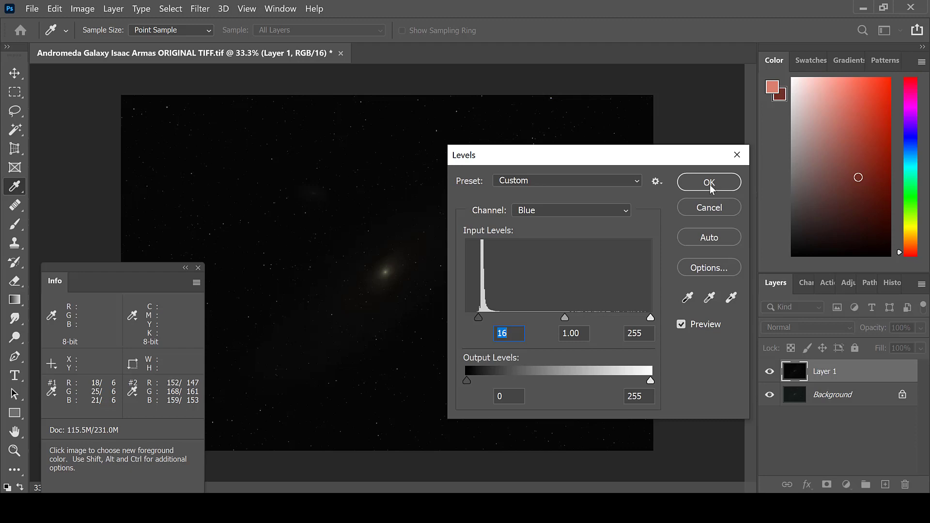
left_click(710, 182)
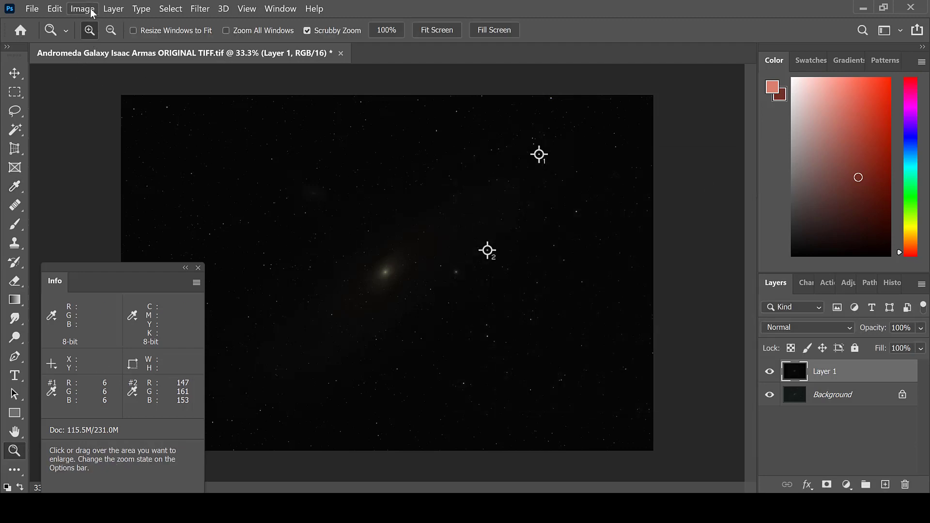
- Apply a second Levels pass lowering the composite white point to 153 to brighten the galaxy
left_click(83, 9)
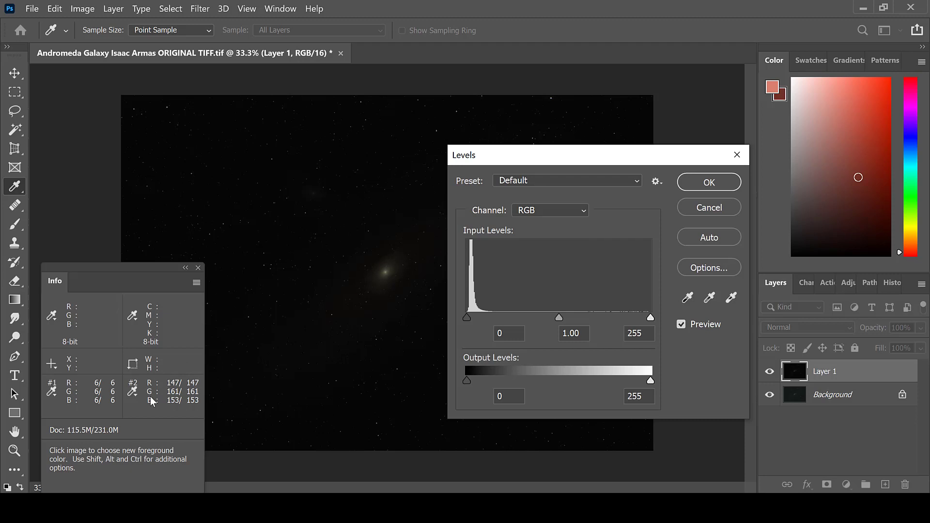
mouse_move(496, 319)
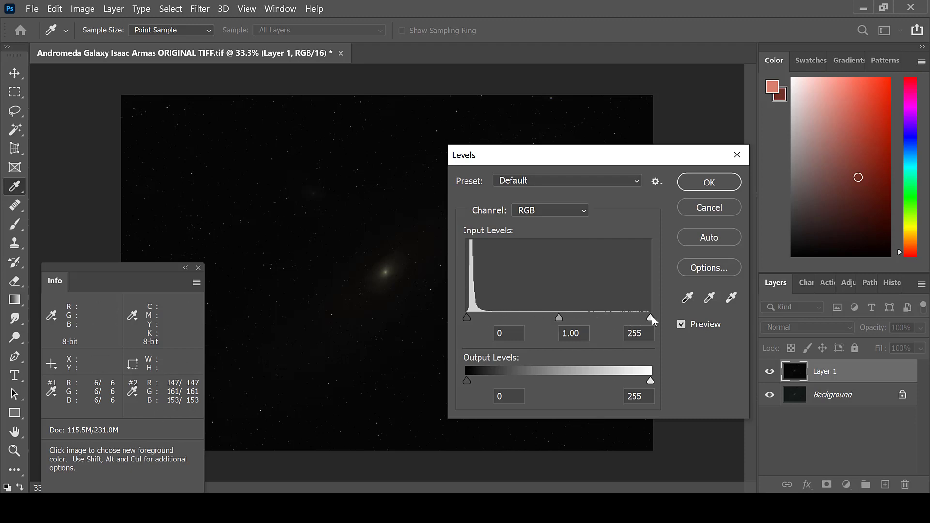
mouse_move(647, 330)
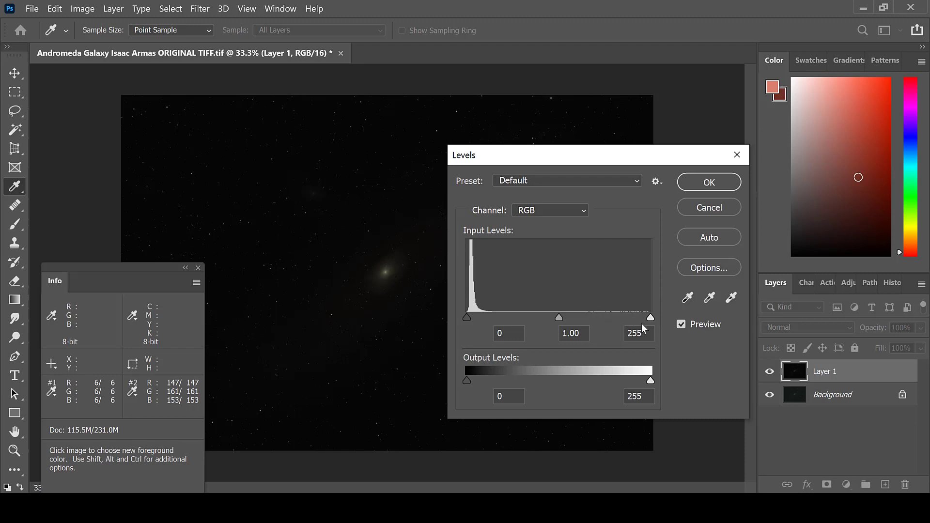
mouse_move(646, 328)
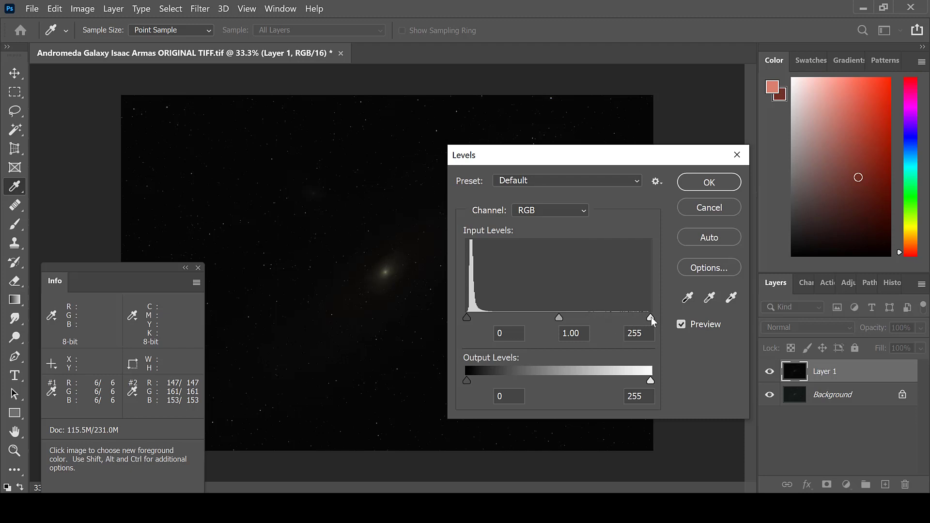
left_click_drag(651, 318, 632, 318)
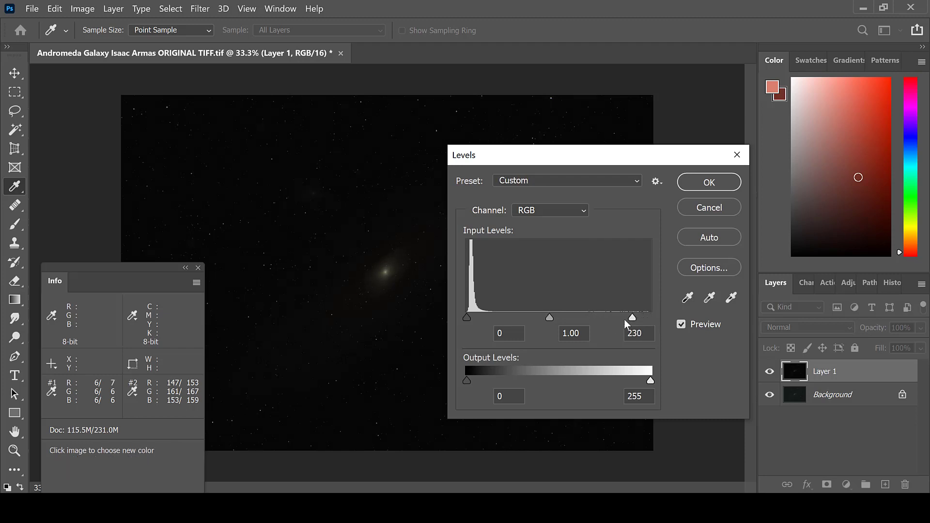
left_click_drag(632, 318, 577, 317)
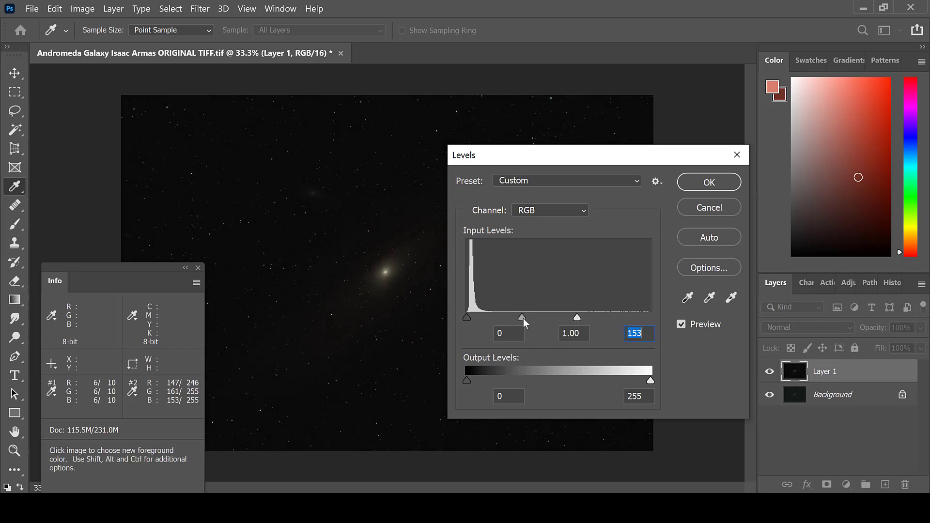
mouse_move(694, 191)
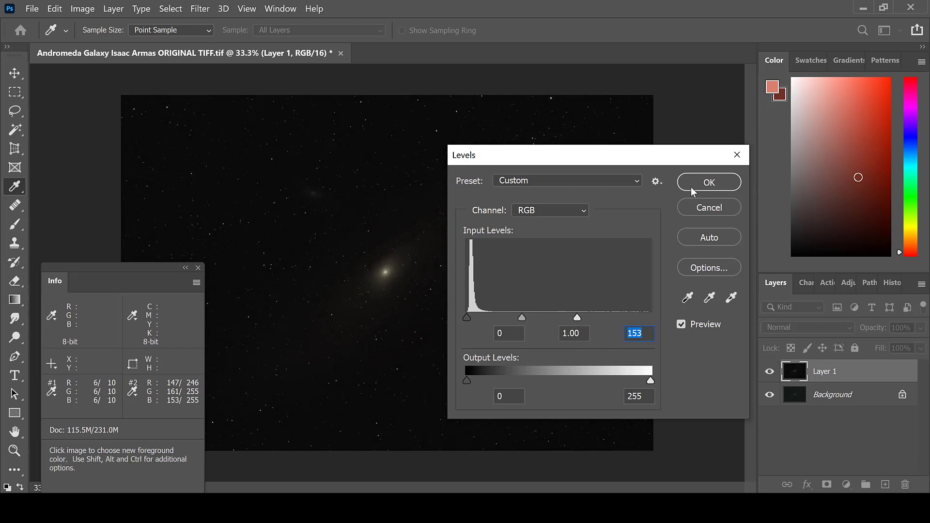
left_click(708, 182)
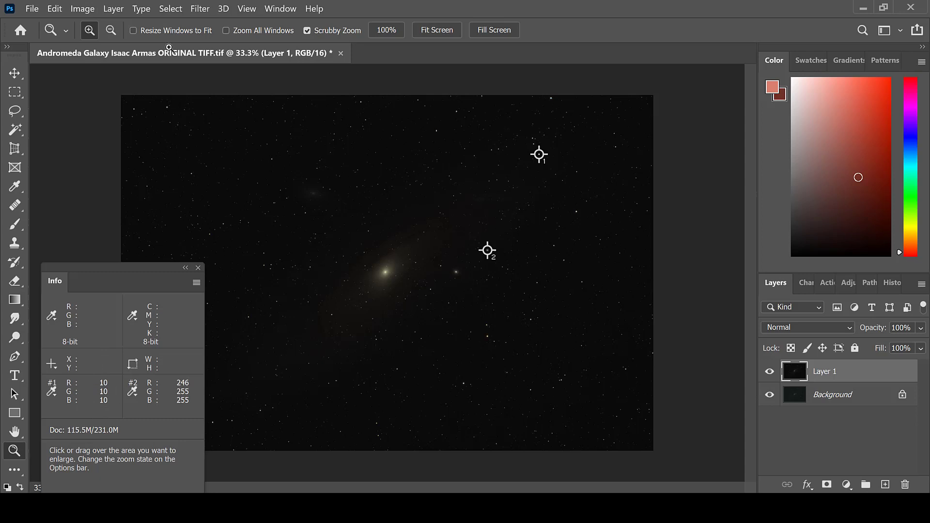
- Cancel a reopened Levels dialog and duplicate Layer 1 into Layer 2
left_click(83, 9)
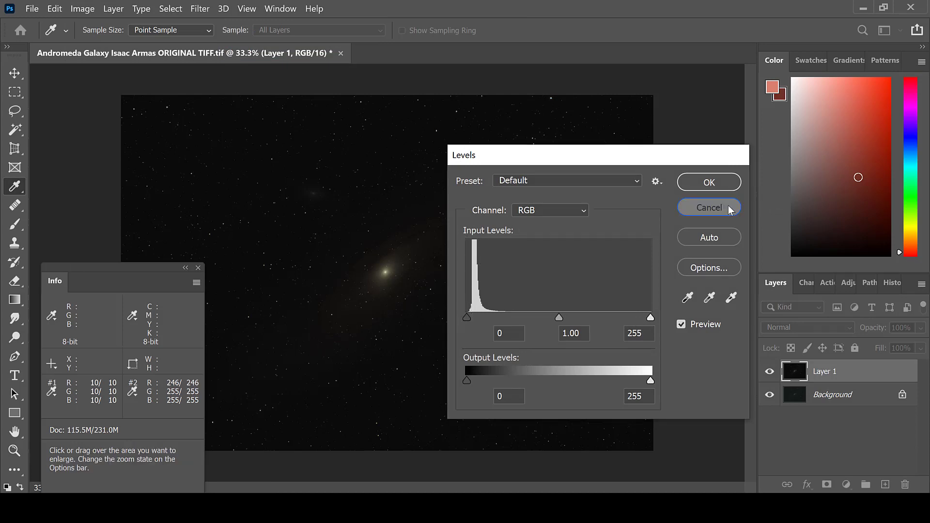
left_click(708, 207)
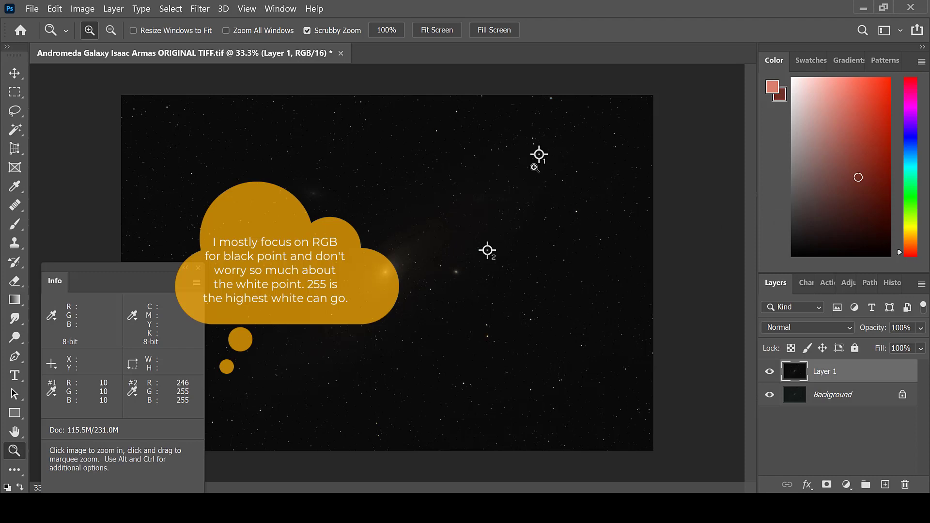
mouse_move(82, 9)
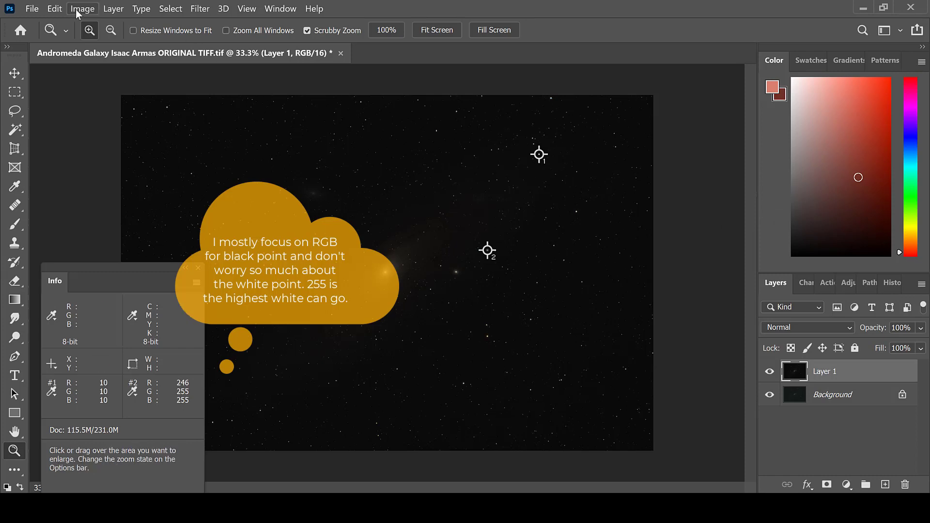
left_click(885, 484)
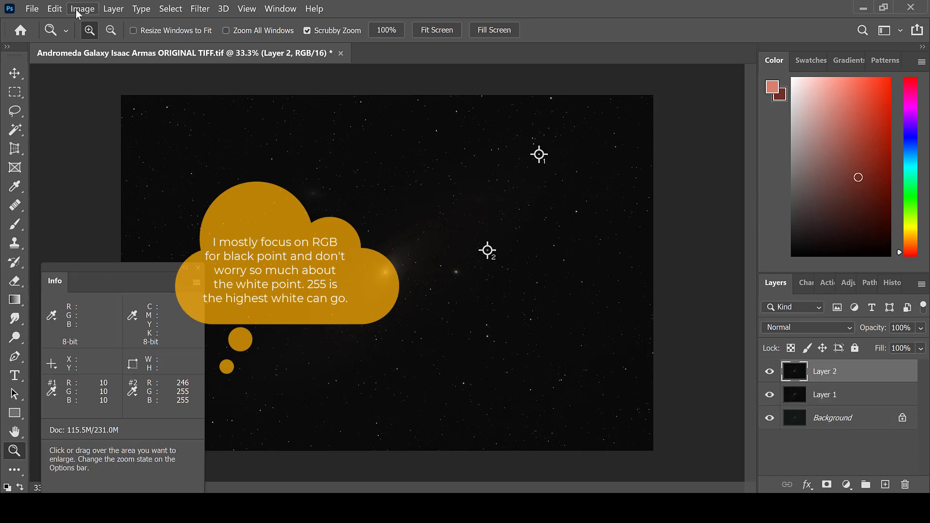
- Apply a Curves stretch to Layer 2 lifting the shadows to reveal spiral arms and dust lanes
left_click(83, 9)
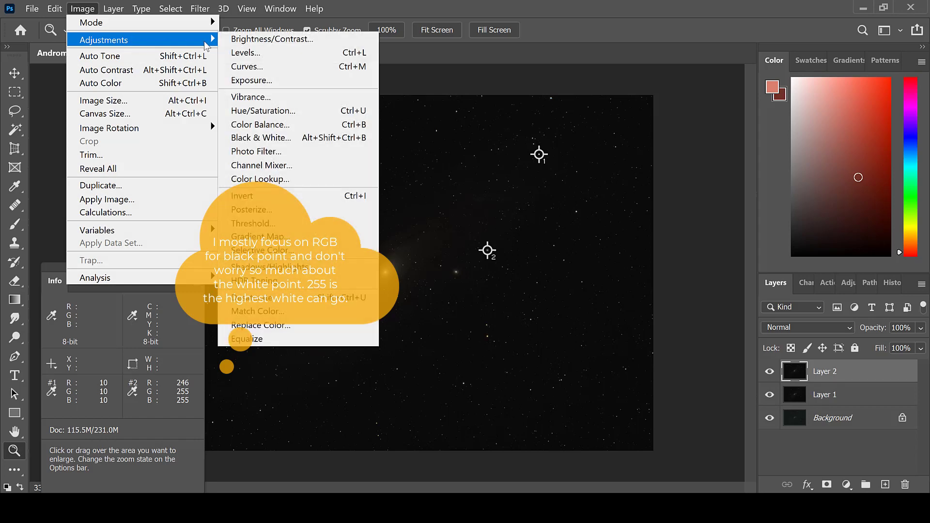
left_click(247, 67)
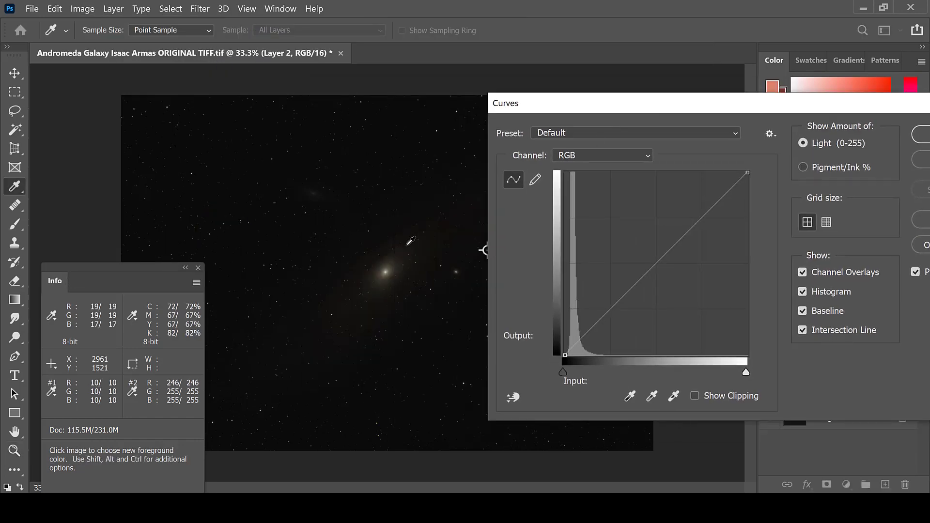
left_click_drag(564, 358, 581, 339)
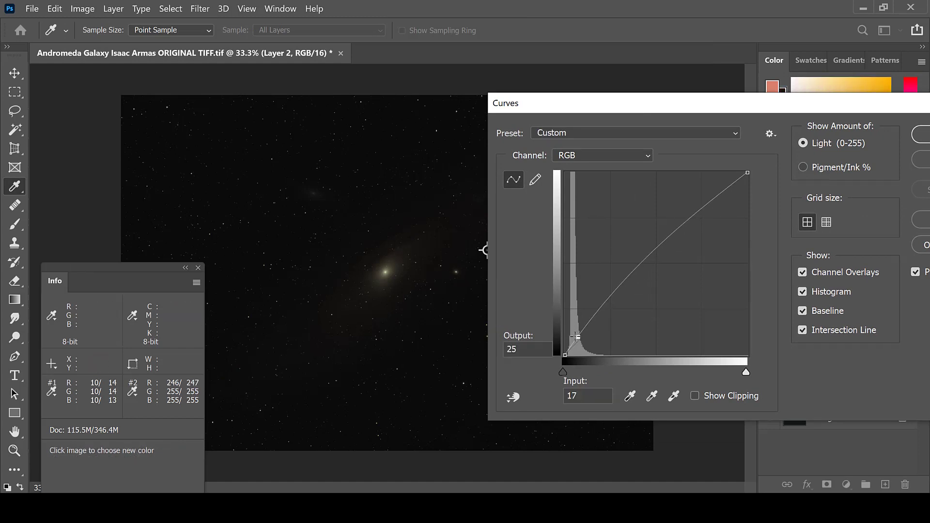
left_click_drag(576, 336, 570, 339)
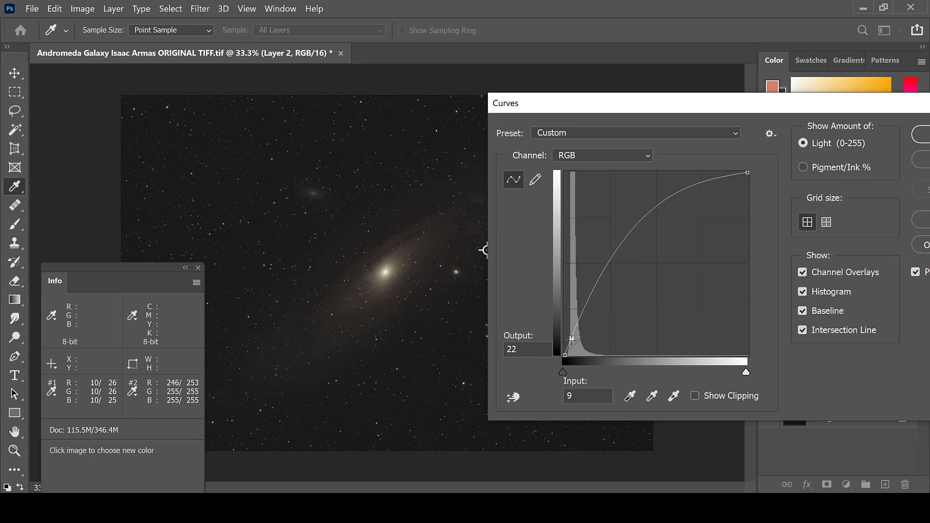
left_click_drag(571, 338, 572, 339)
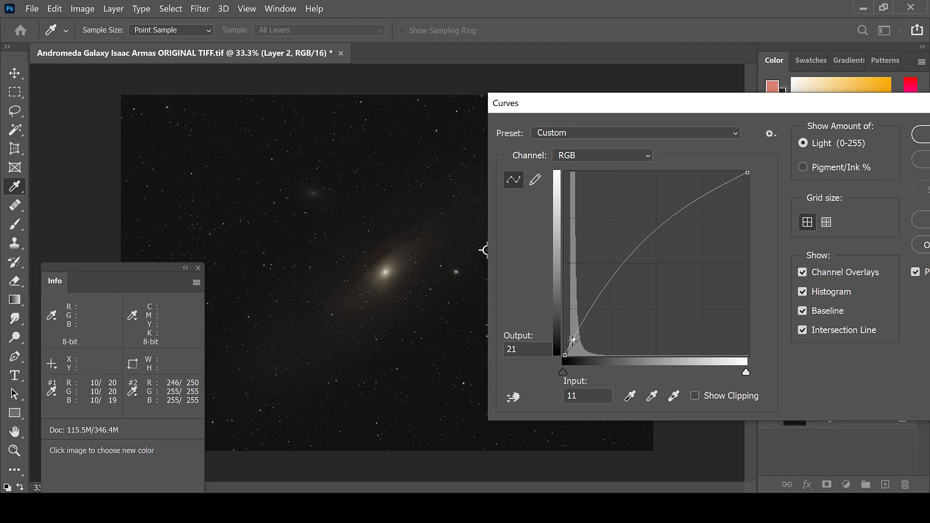
left_click_drag(573, 341, 569, 339)
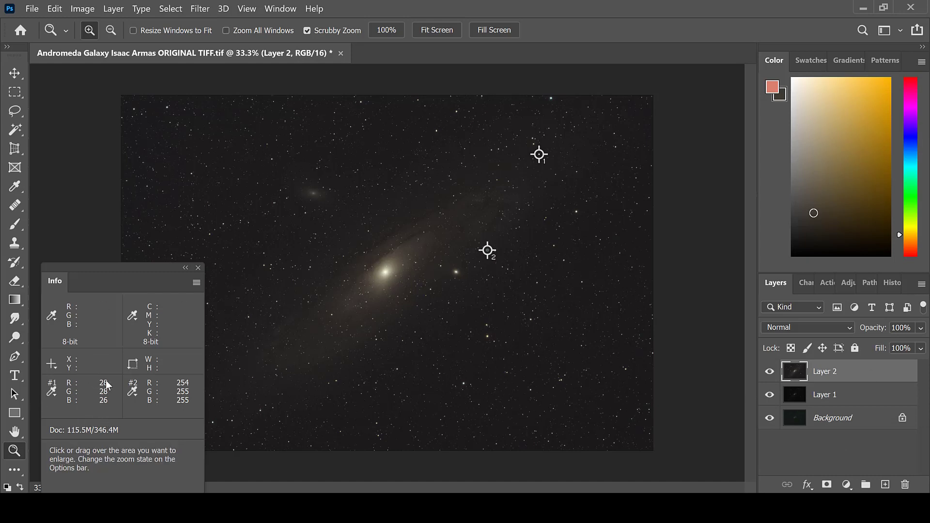
- Duplicate to Layer 3 and apply Levels black points red 17, green 17, blue 15
left_click(886, 485)
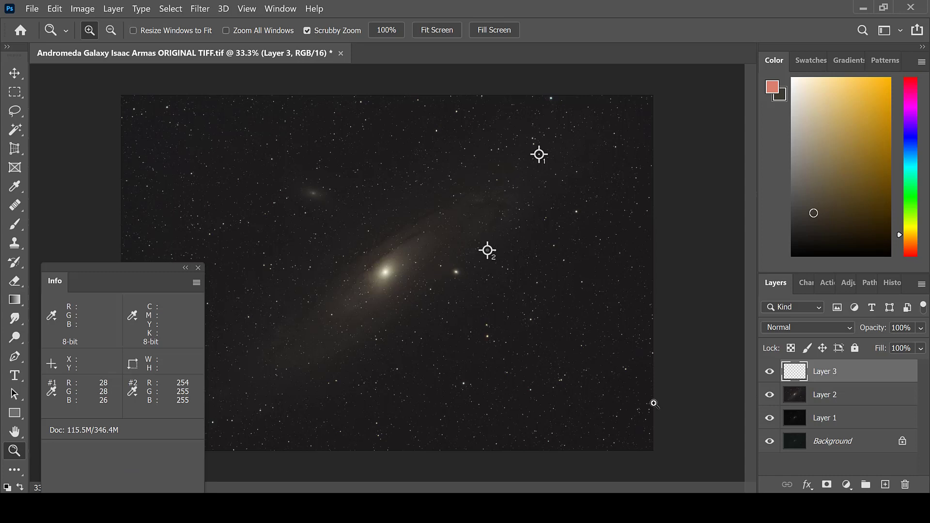
left_click(81, 9)
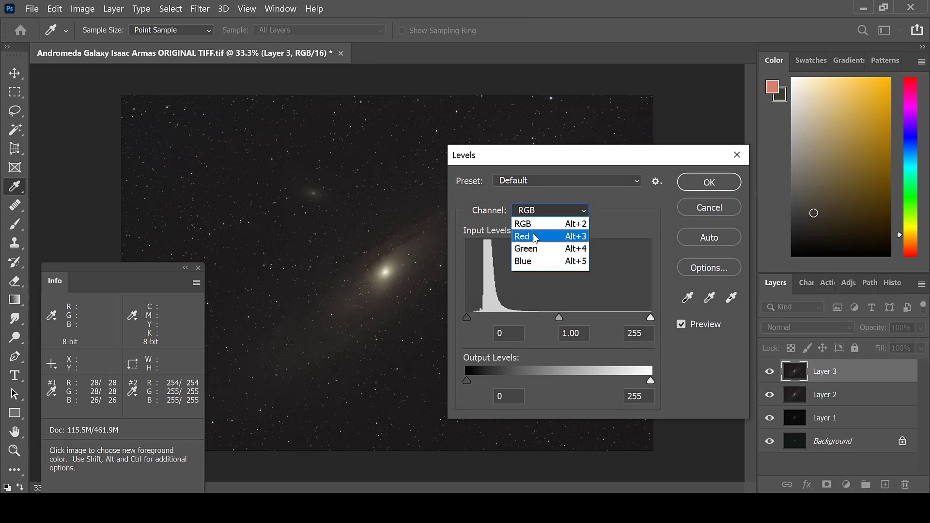
left_click(524, 236)
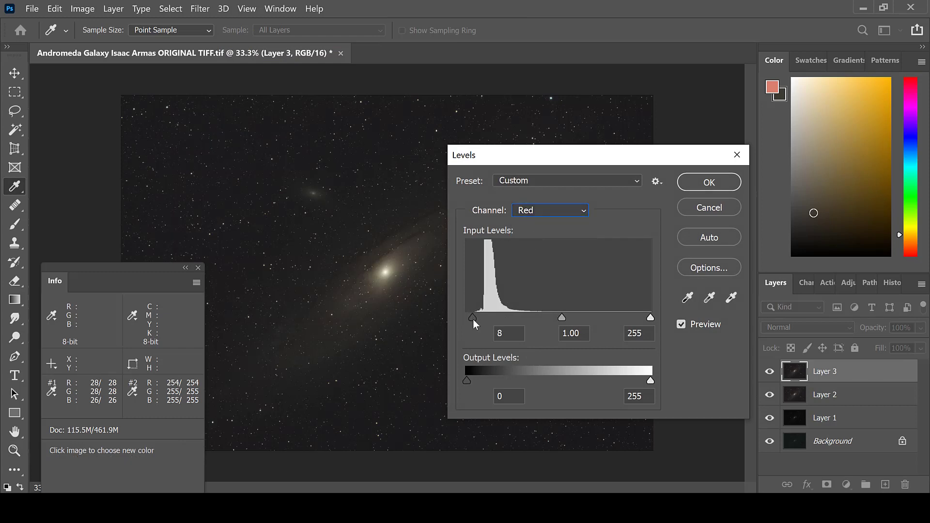
left_click_drag(472, 318, 480, 317)
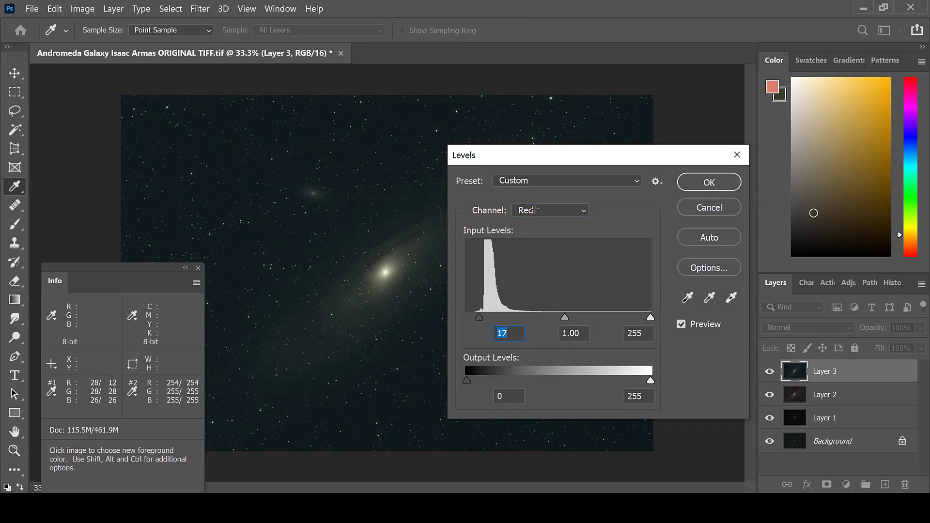
left_click(548, 210)
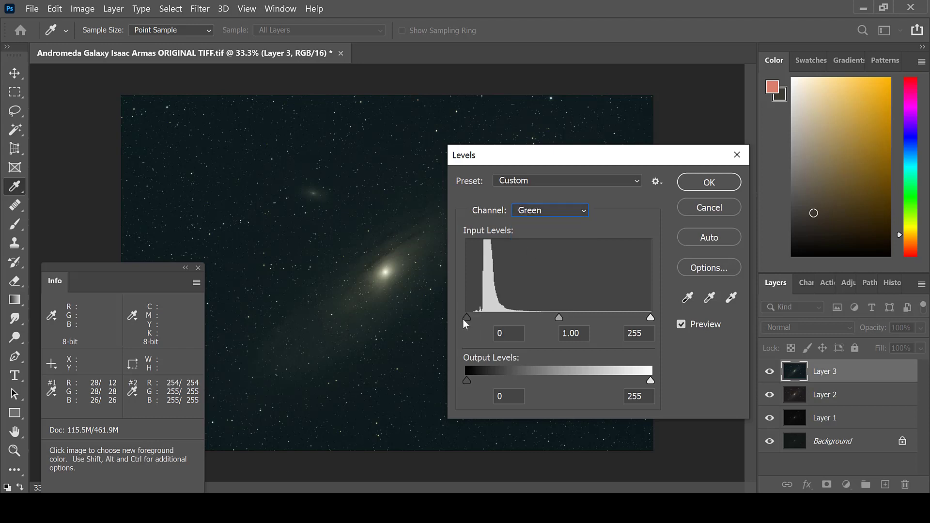
left_click_drag(467, 318, 480, 318)
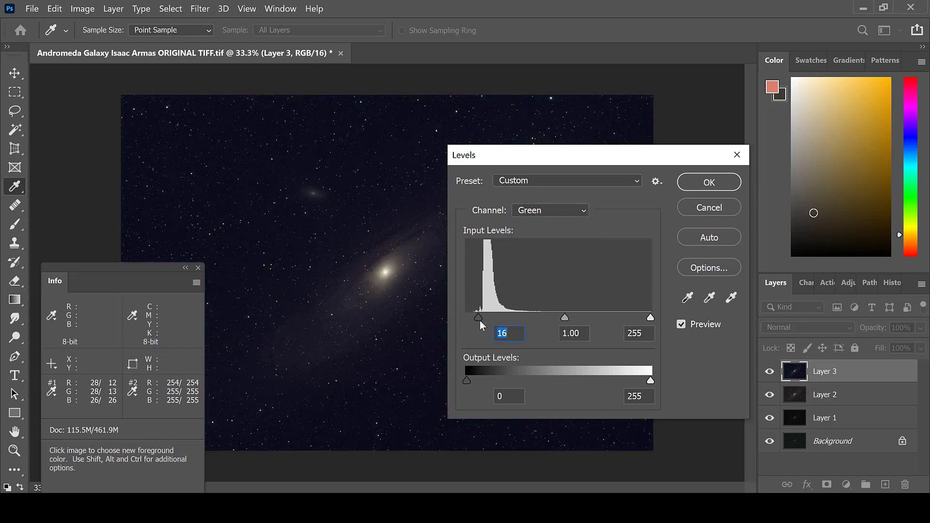
left_click_drag(479, 318, 482, 317)
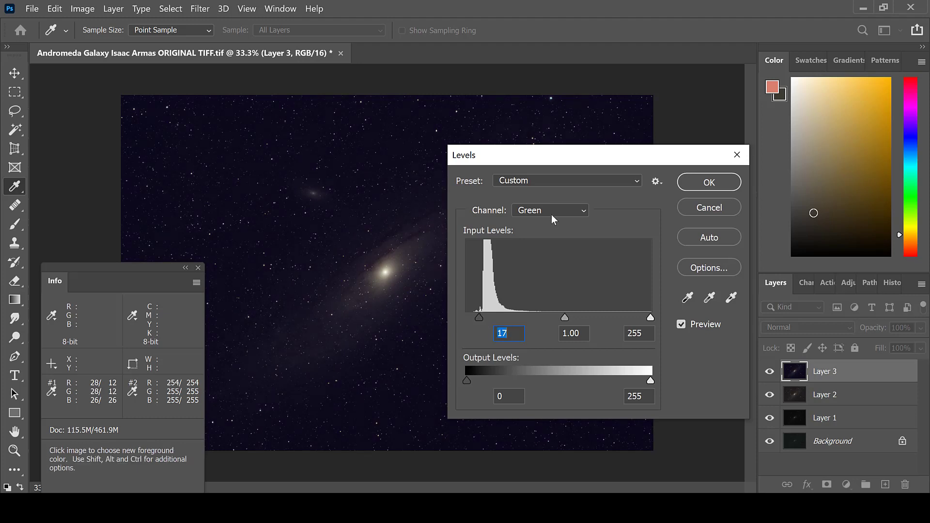
left_click(548, 210)
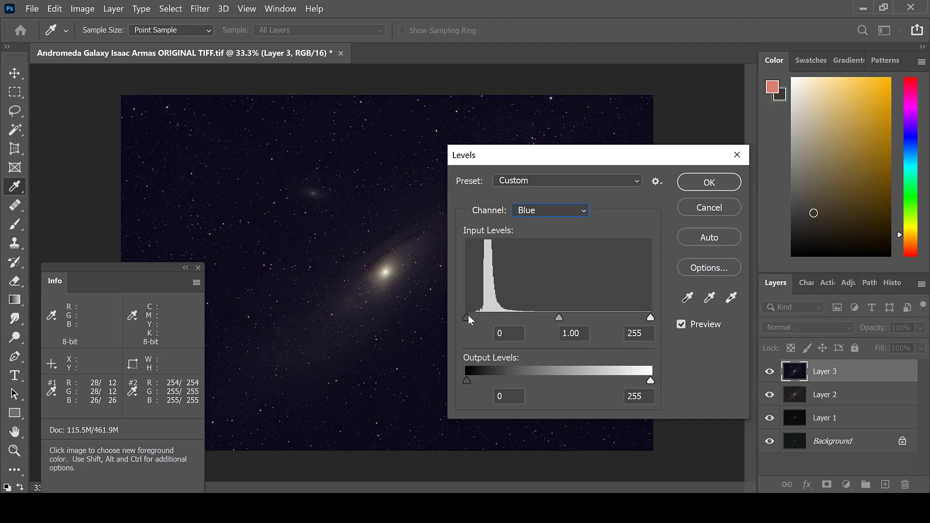
left_click_drag(466, 318, 480, 318)
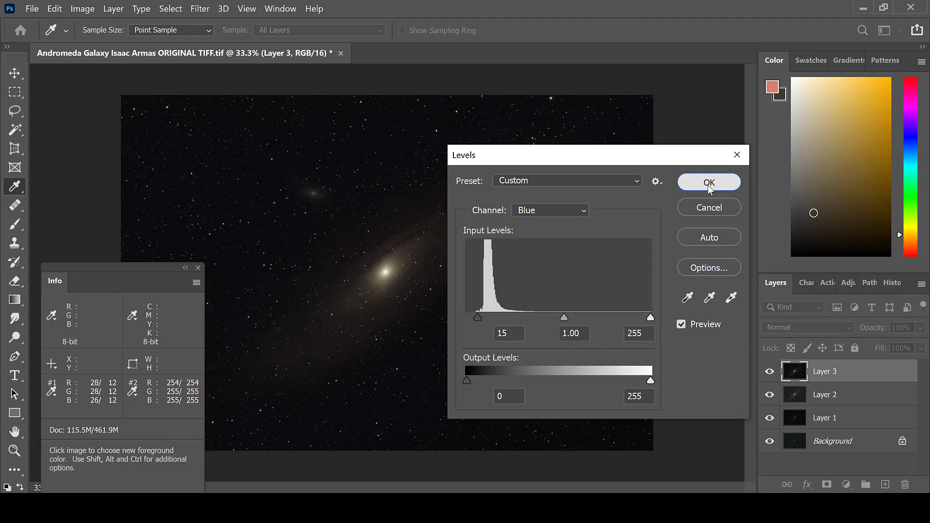
left_click(709, 183)
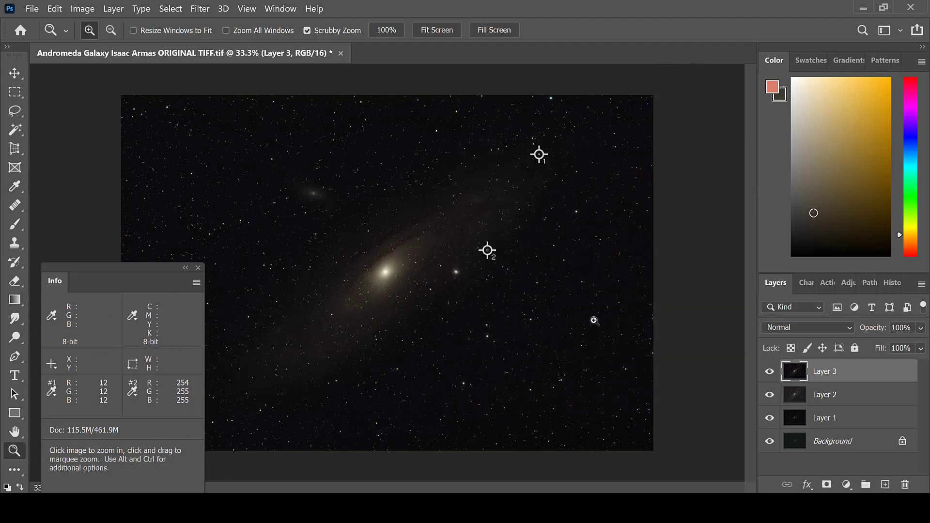
mouse_move(349, 343)
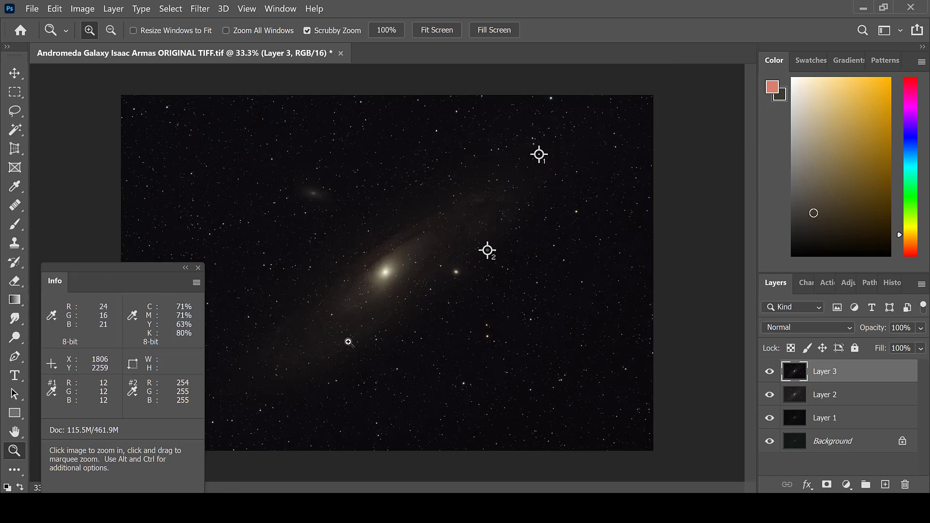
- Duplicate to Layer 4 and apply a Curves lift of the shadows to brighten arms and faint stars
left_click(885, 485)
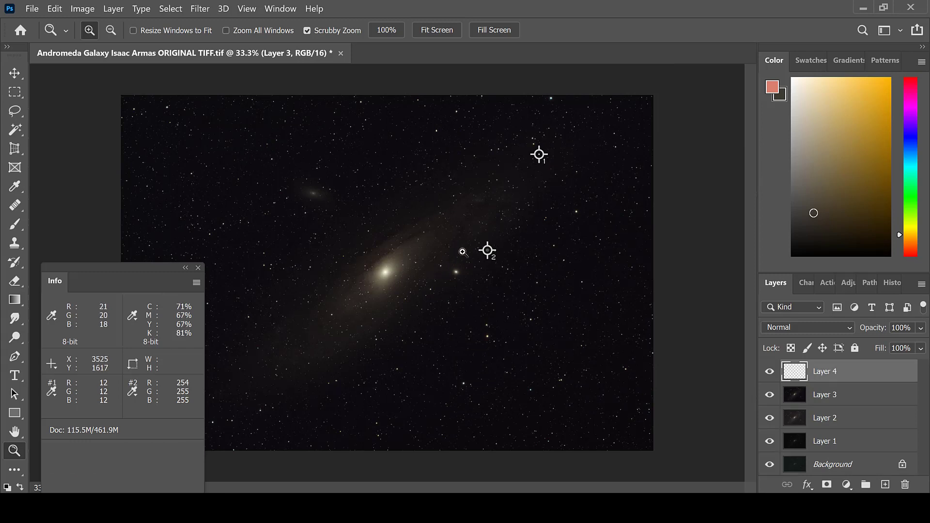
left_click(825, 371)
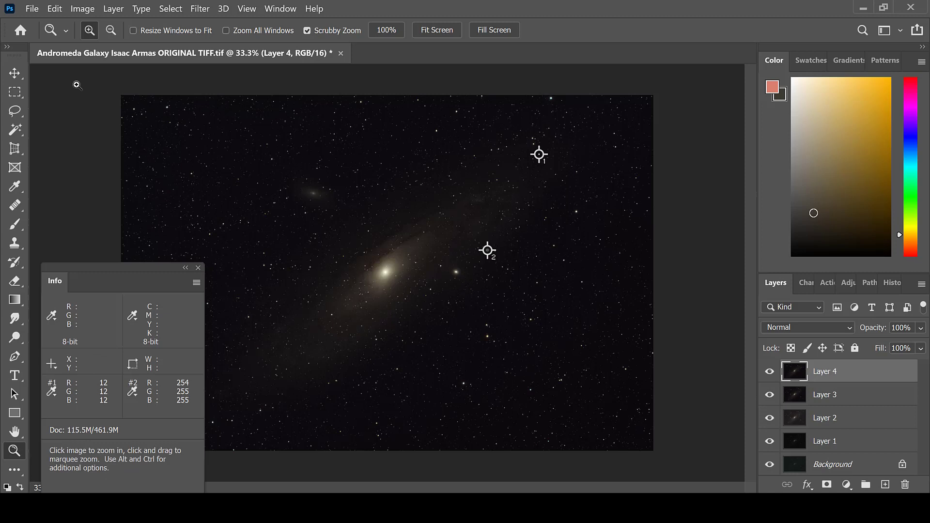
left_click(82, 9)
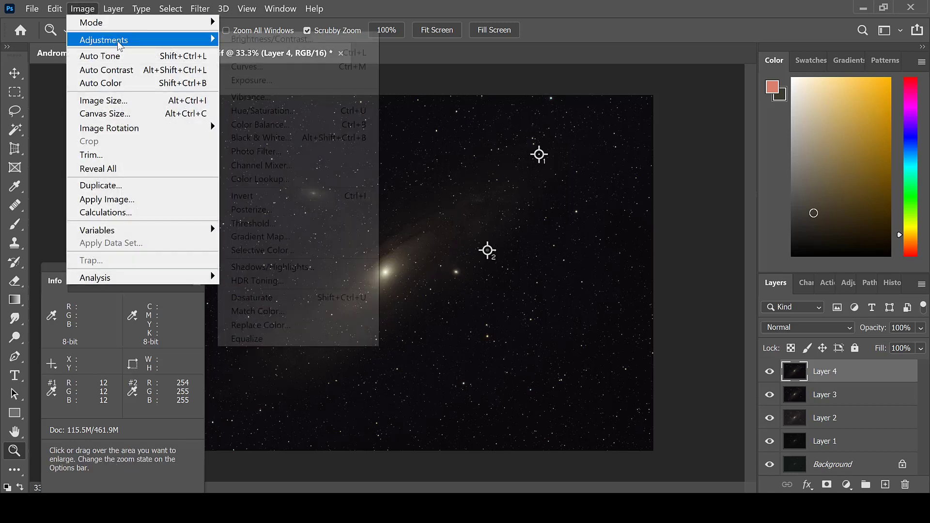
left_click(244, 67)
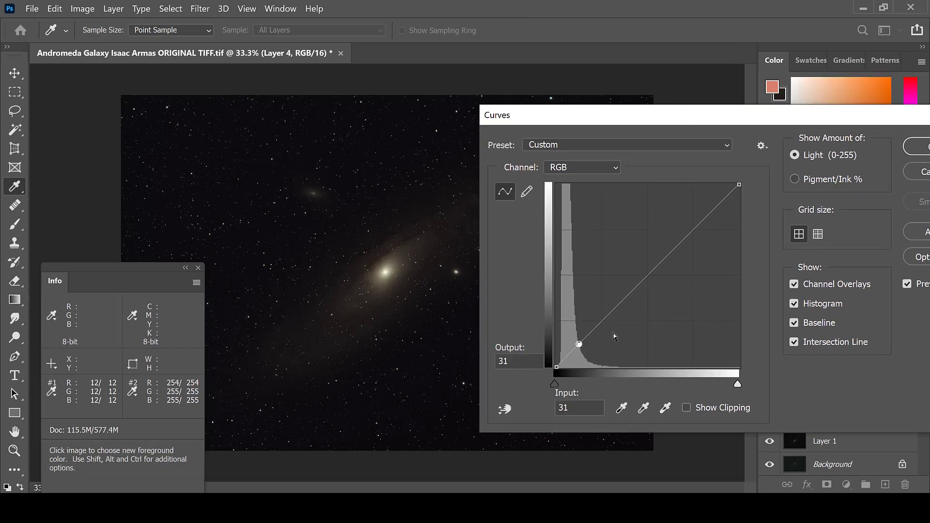
mouse_move(578, 345)
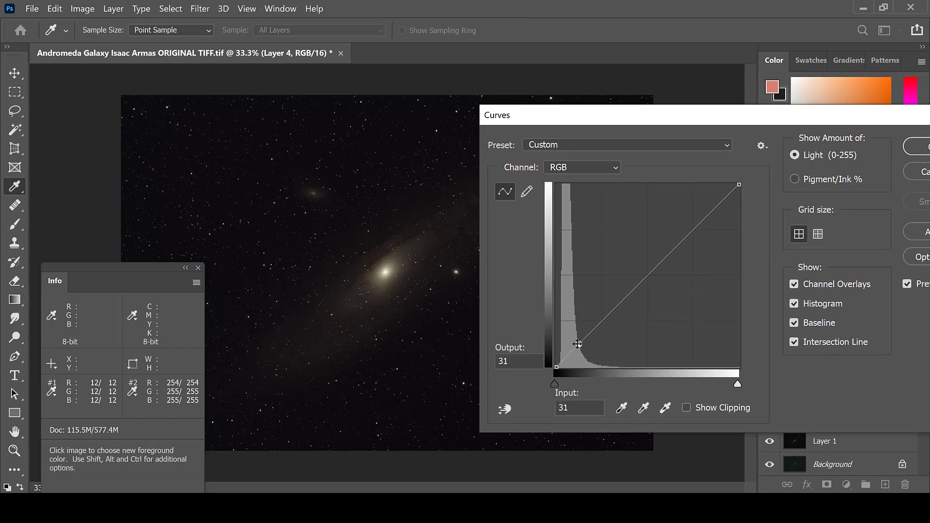
left_click_drag(577, 345, 570, 337)
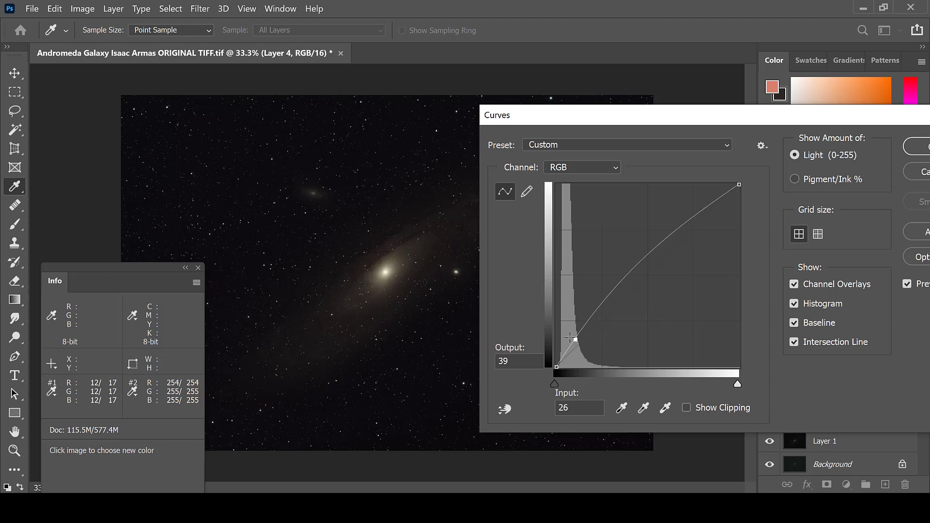
left_click_drag(573, 338, 569, 336)
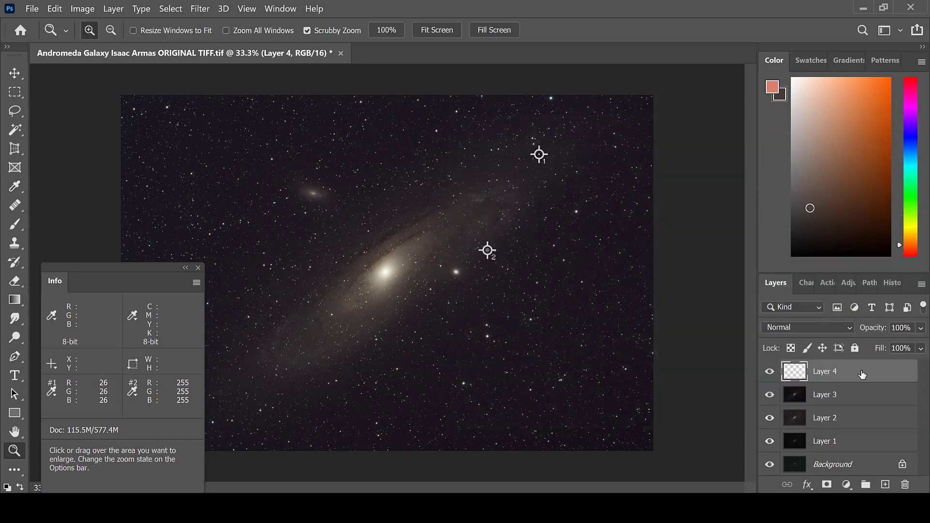
- On a new layer, raise the Levels black point to about 12 for Red and 11 for Green
left_click(885, 484)
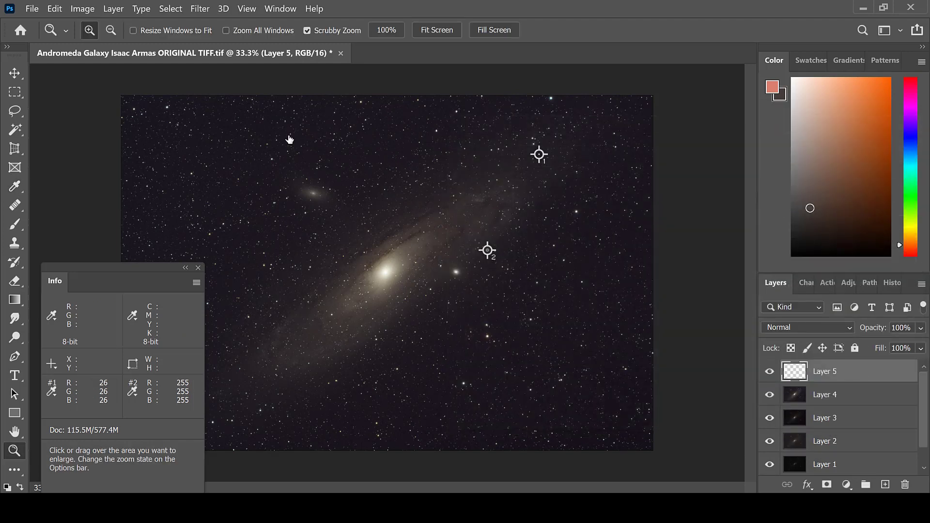
left_click(82, 8)
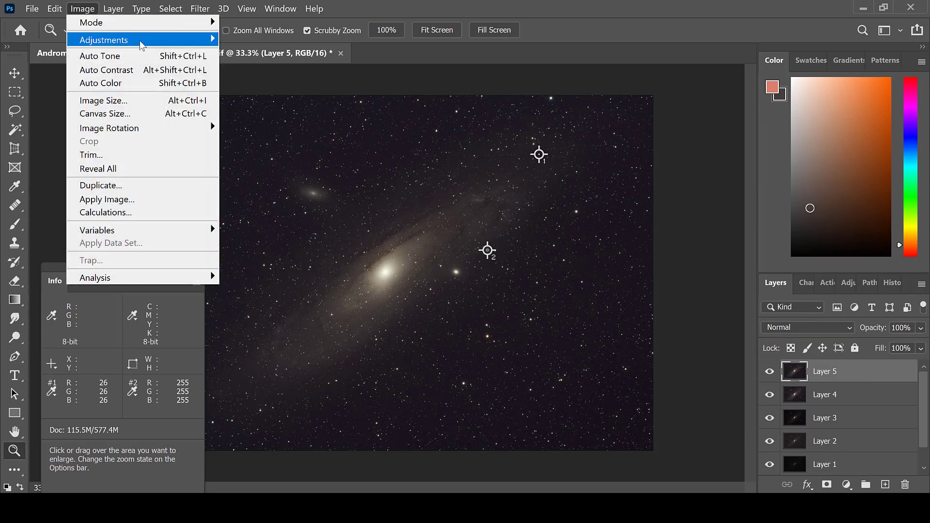
left_click(104, 39)
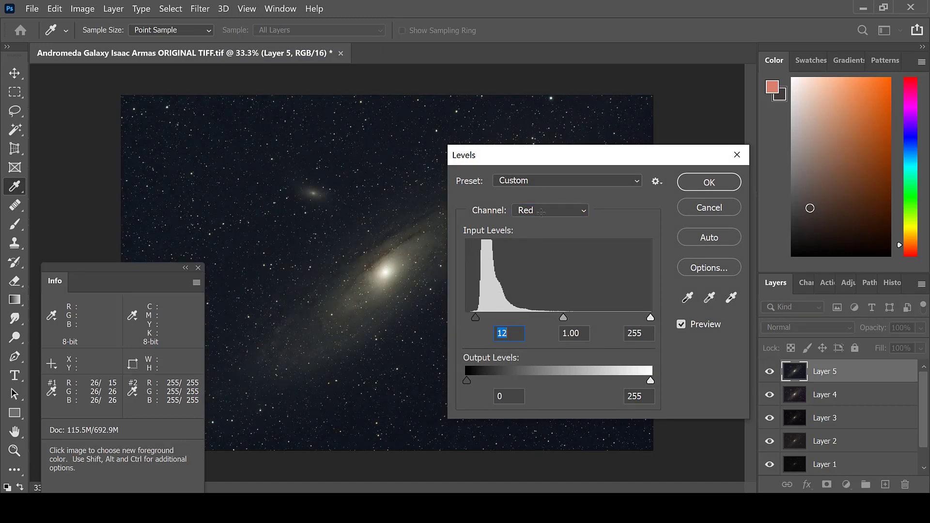
left_click(548, 210)
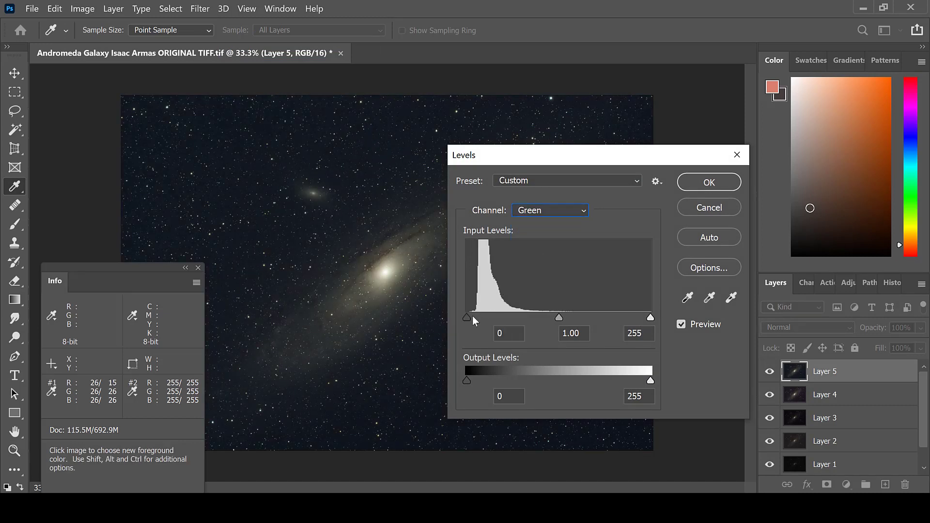
left_click_drag(468, 317, 472, 318)
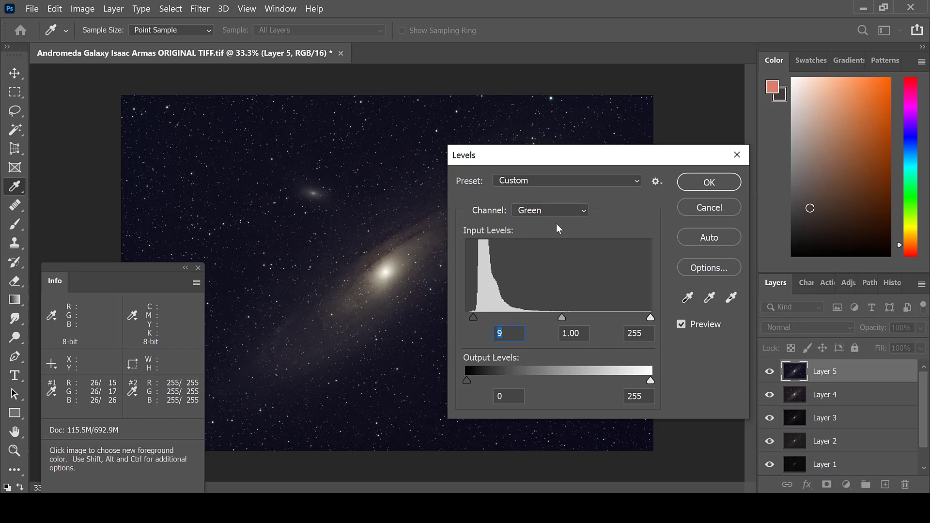
left_click_drag(474, 318, 478, 317)
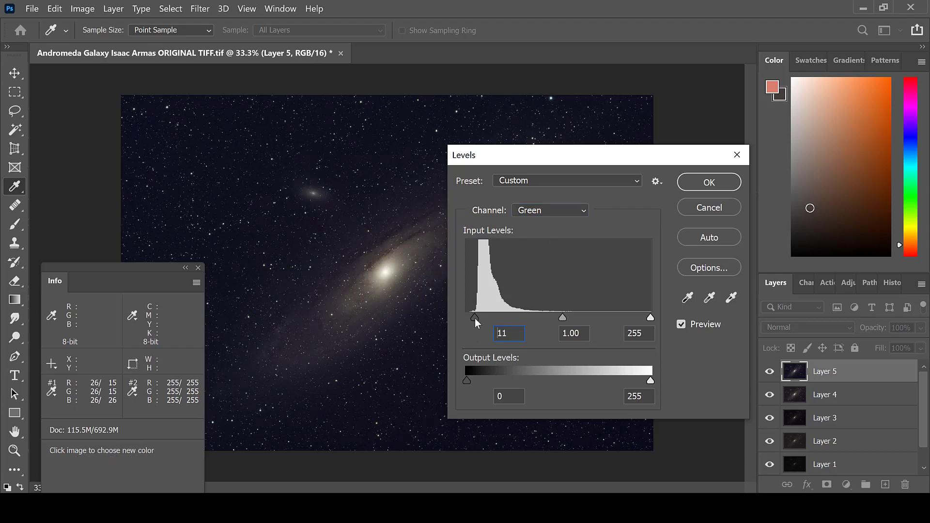
- Raise the Blue channel's black point to about 12 and apply the Levels adjustment
left_click(548, 210)
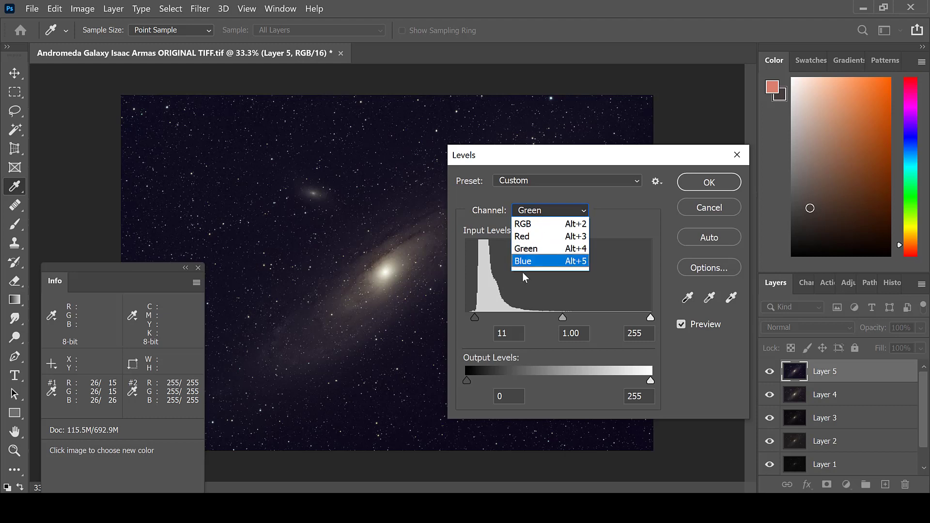
left_click(522, 260)
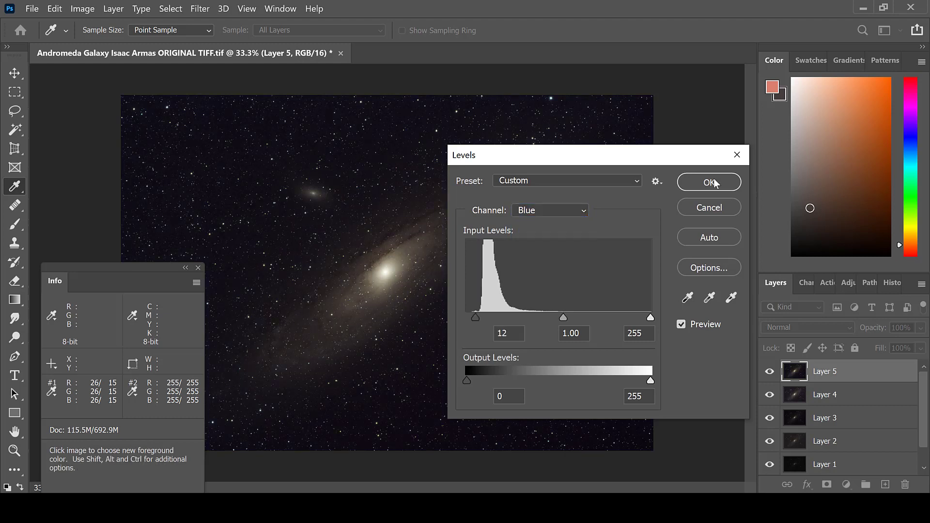
left_click(709, 183)
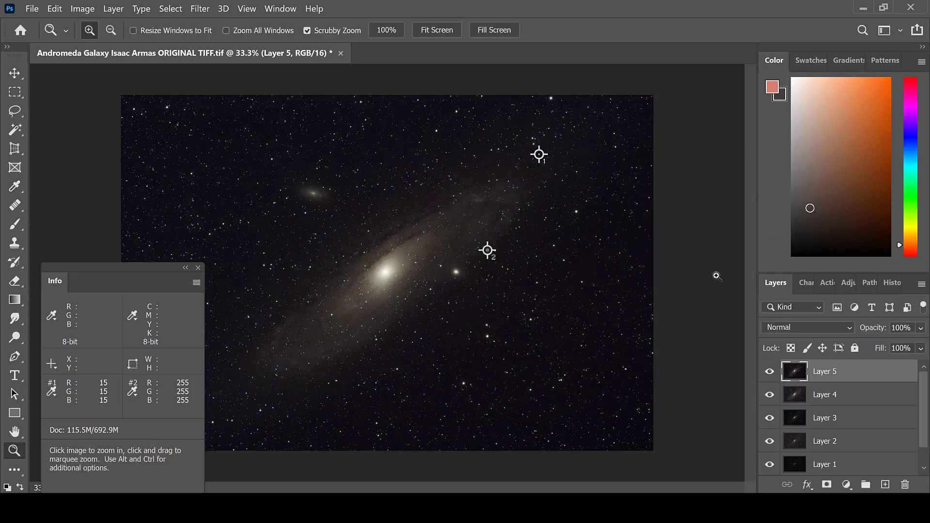
- Start a Curves adjustment on a new layer, moving the dialog aside to see the galaxy
left_click(885, 485)
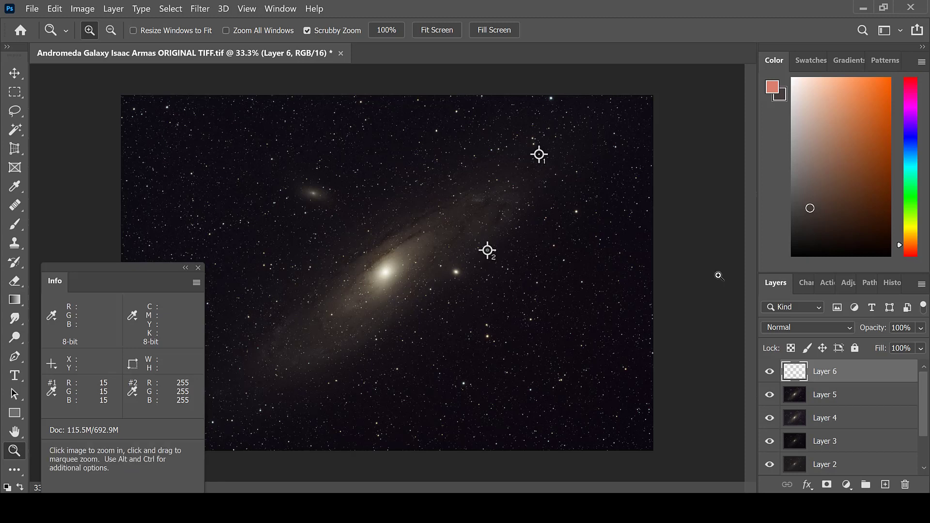
left_click(82, 8)
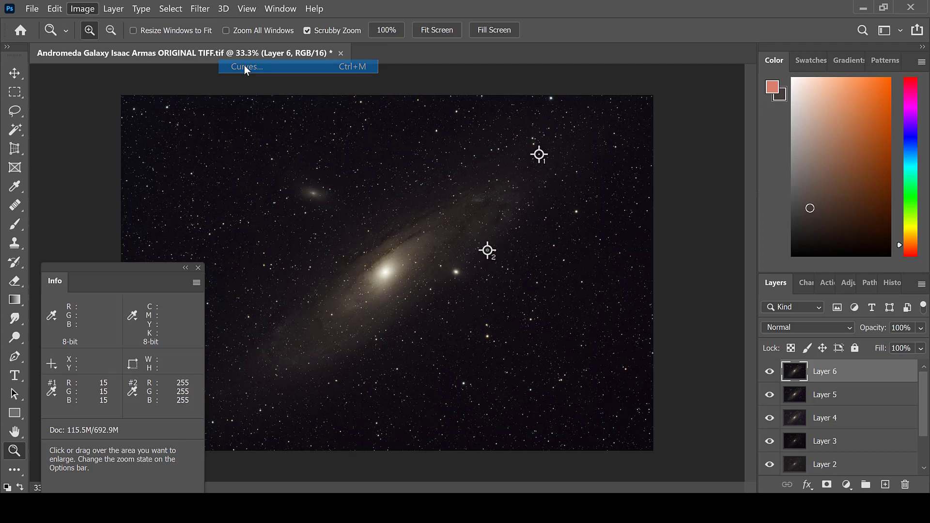
left_click(246, 67)
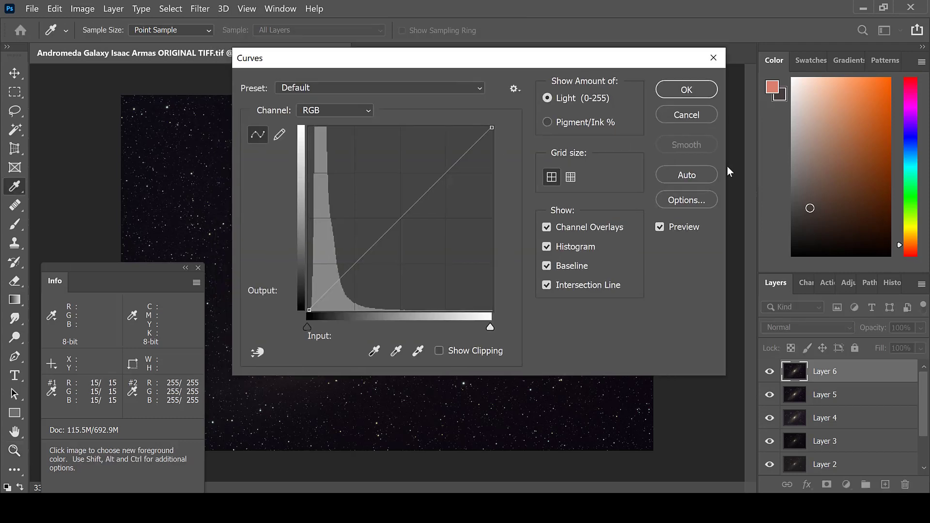
left_click_drag(475, 57, 754, 123)
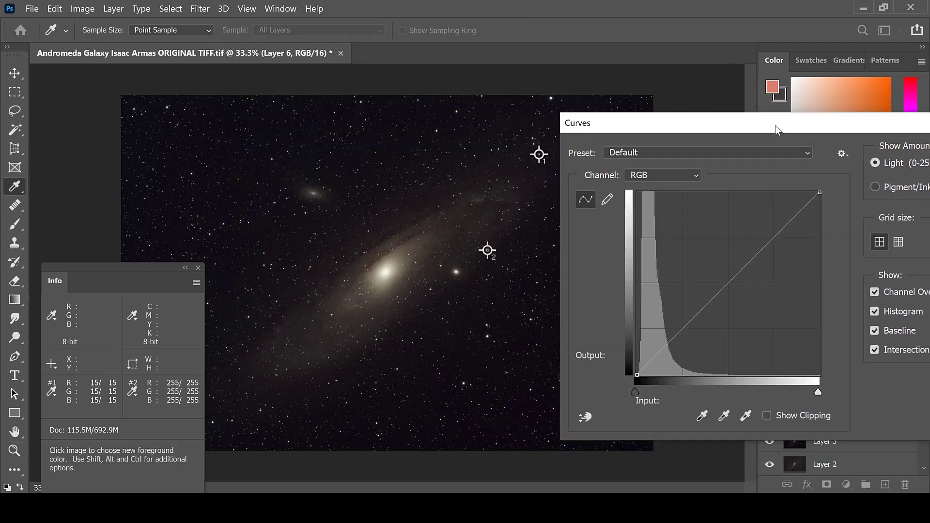
mouse_move(442, 227)
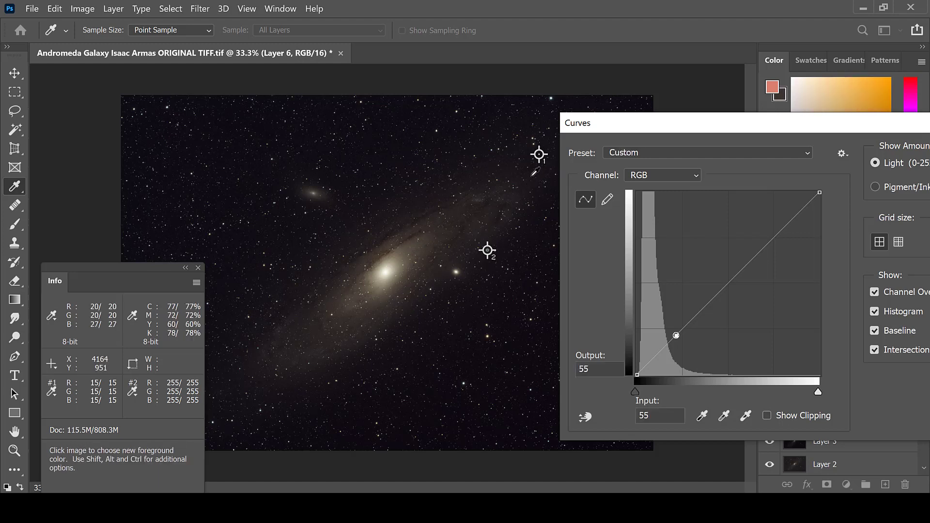
- Pull the shadow point down and lift the midtones to brighten the galaxy
left_click_drag(675, 336, 653, 359)
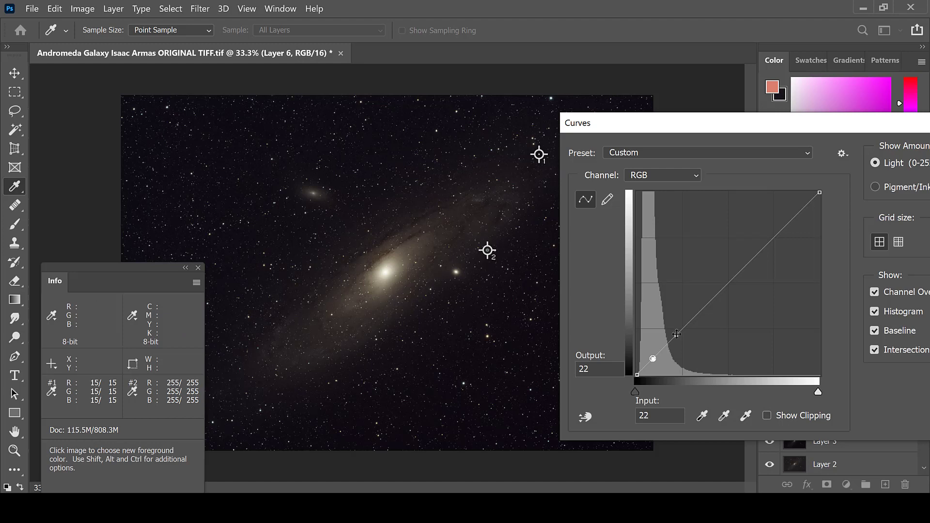
left_click_drag(653, 358, 671, 329)
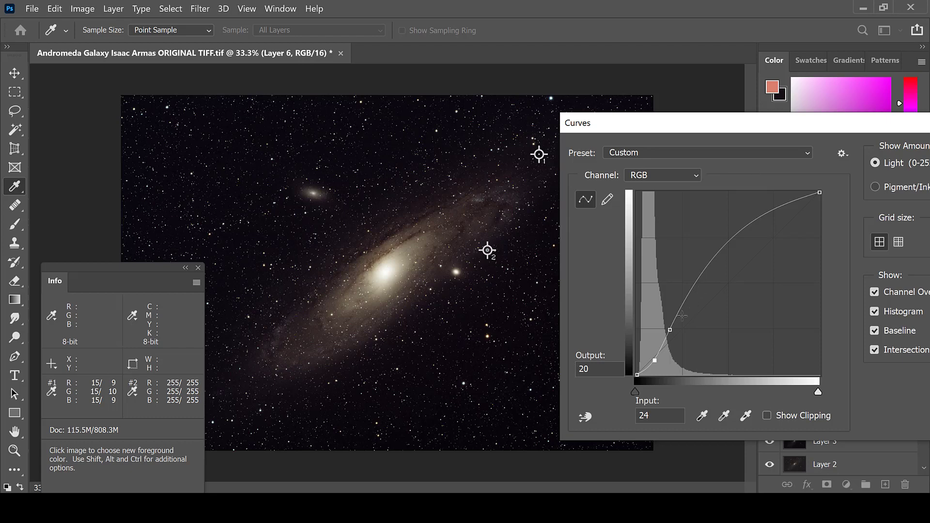
left_click_drag(669, 329, 672, 331)
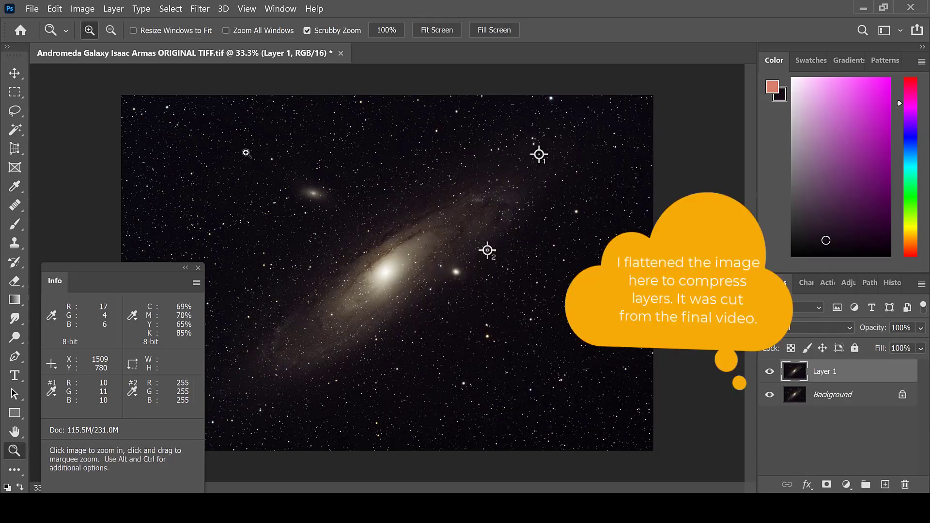
- Rotate the galaxy image 180 degrees via Edit > Transform
left_click(54, 9)
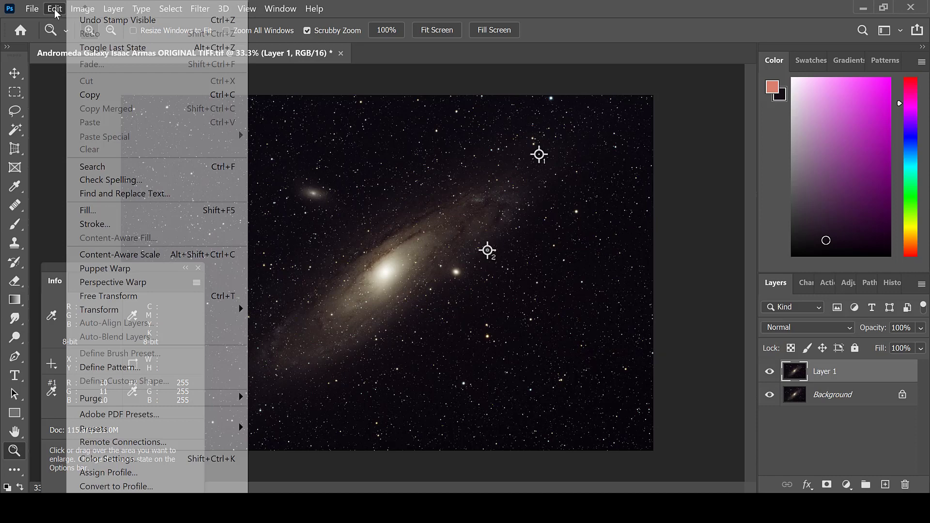
left_click(82, 8)
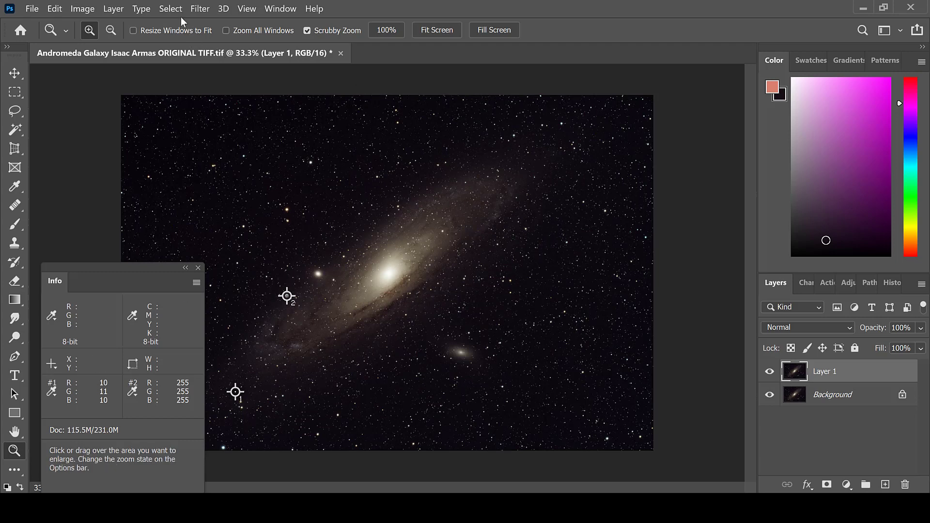
- Apply a Dust & Scratches noise filter at radius 1 pixel, threshold 0
left_click(199, 9)
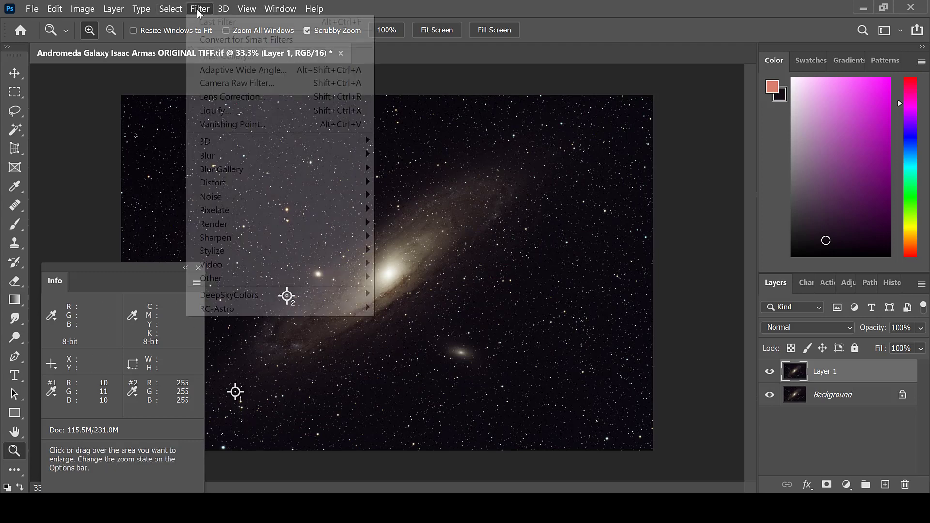
mouse_move(211, 196)
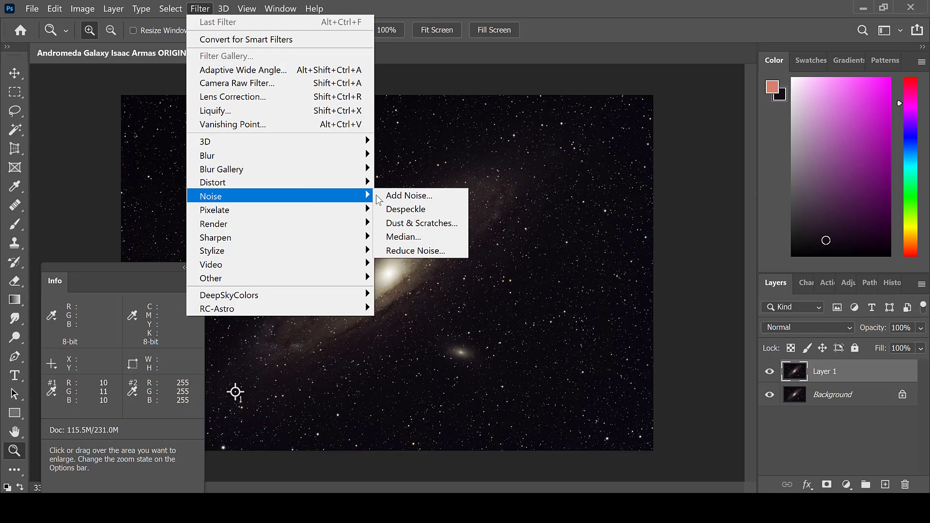
left_click(422, 223)
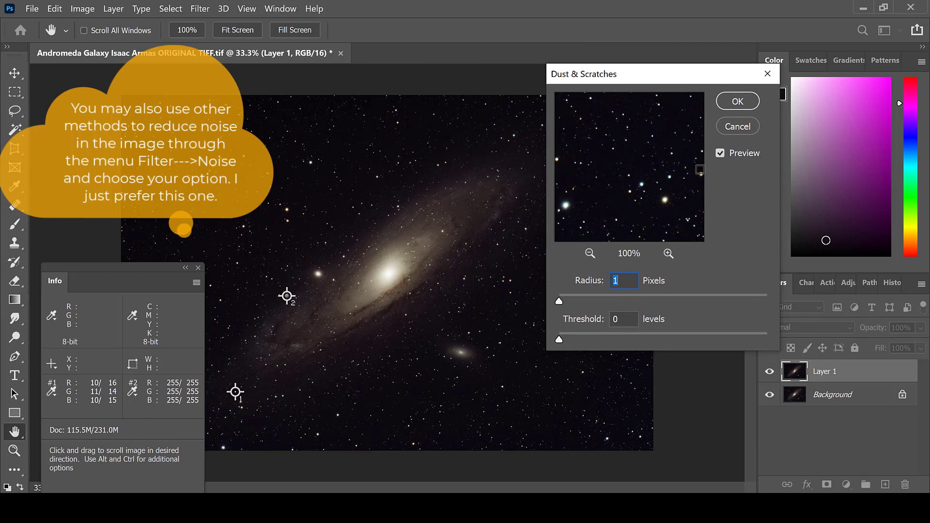
left_click(720, 153)
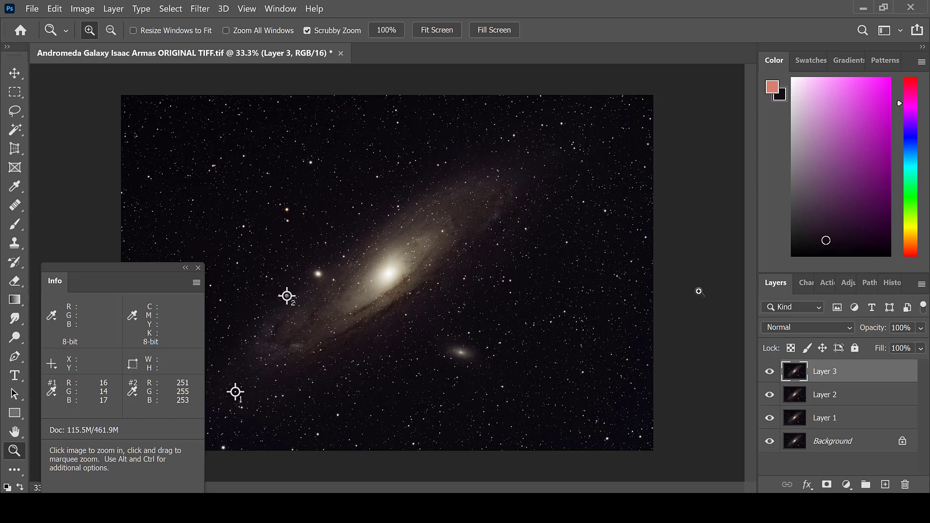
mouse_move(685, 291)
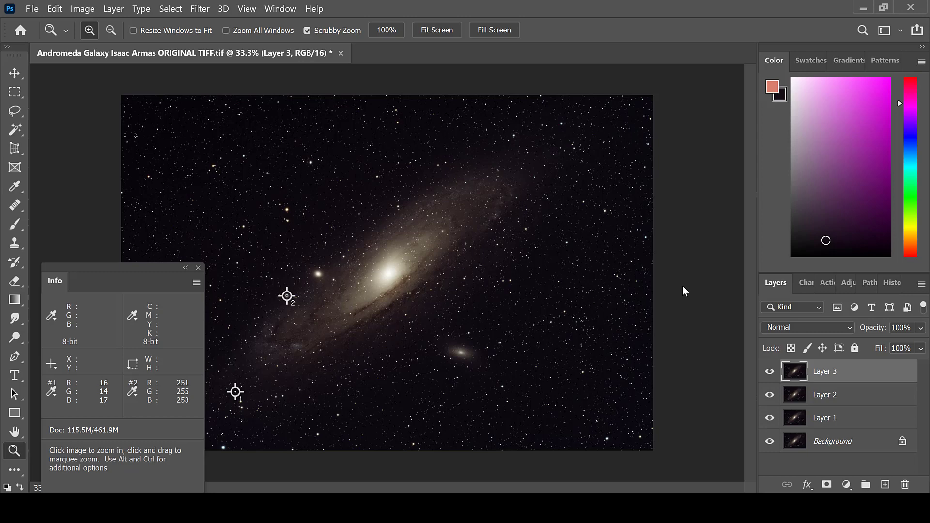
- Select the galaxy arms and companion galaxy with Color Range sampled from the galaxy at fuzziness 24
left_click(170, 8)
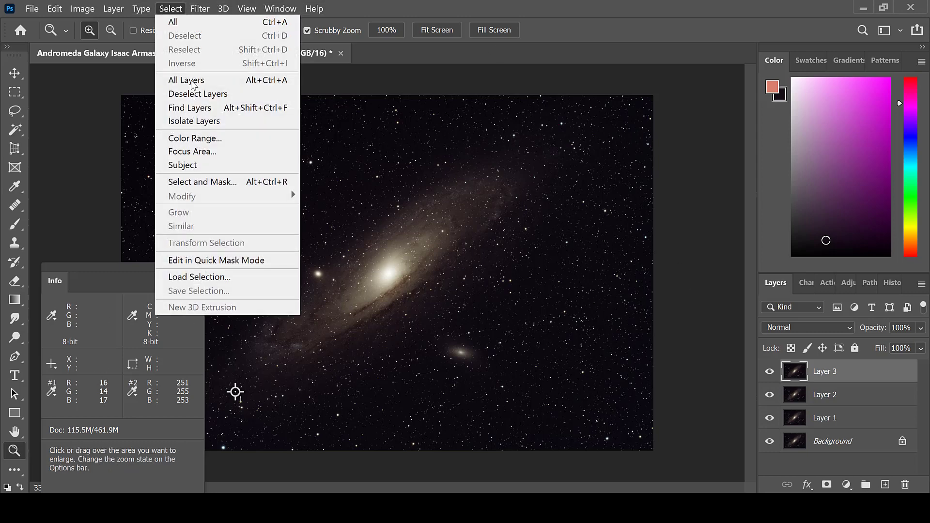
left_click(195, 138)
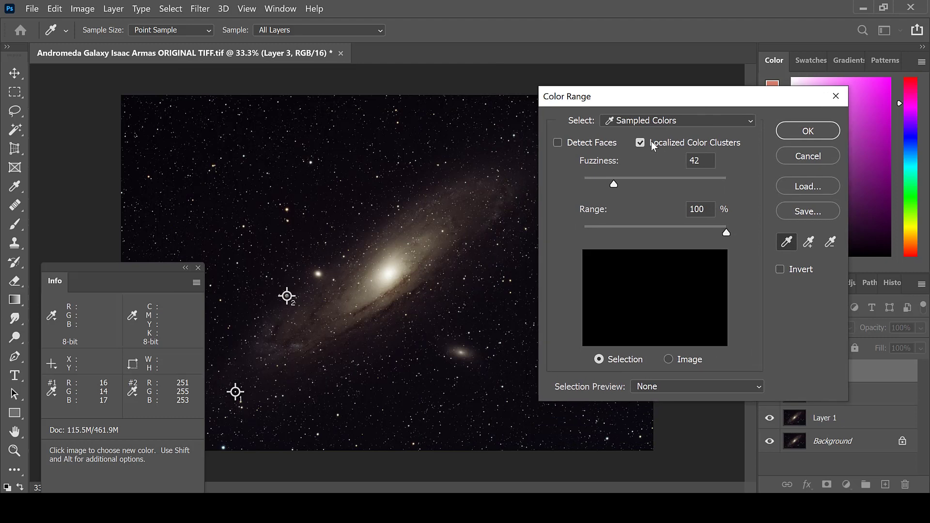
mouse_move(457, 226)
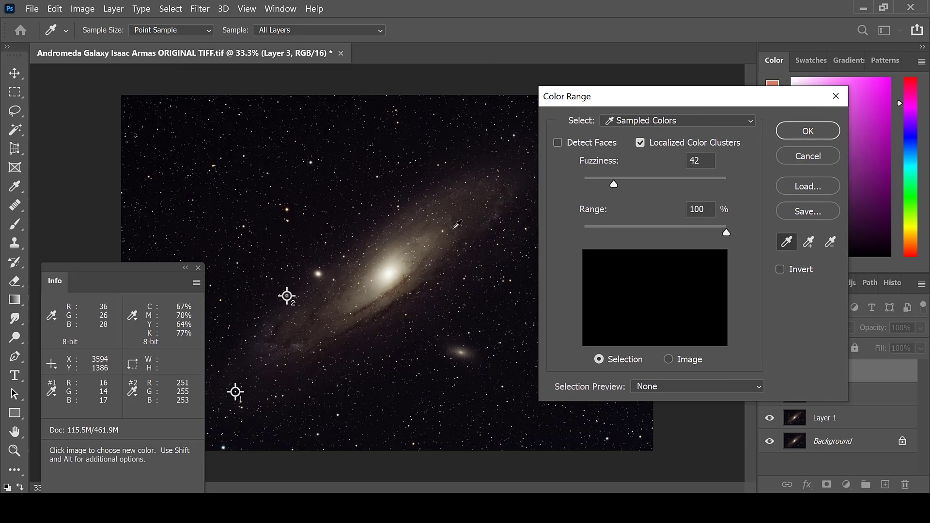
left_click(453, 205)
type("24")
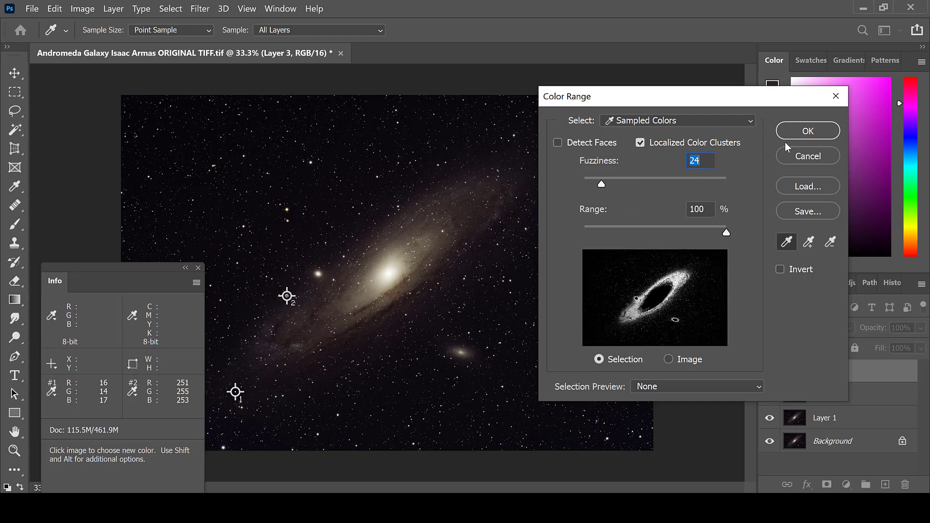
left_click(808, 131)
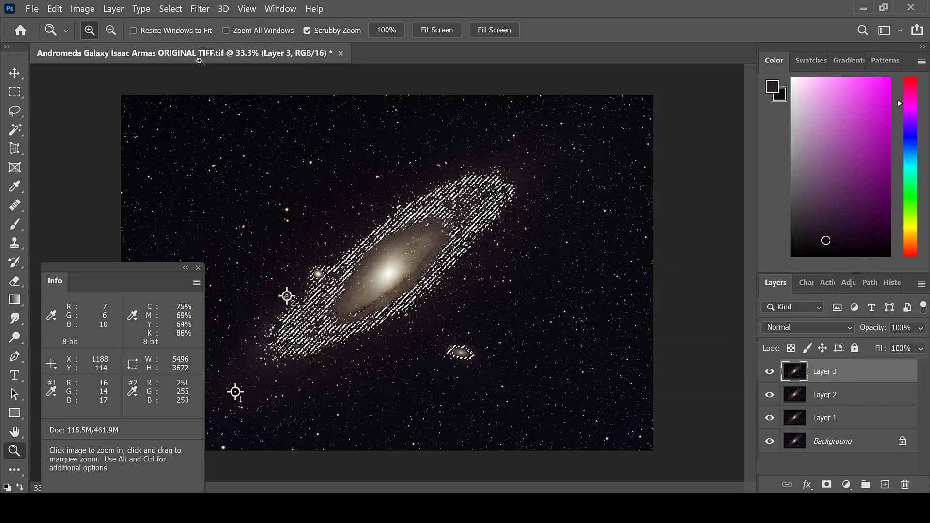
- Add a Color Balance 1 layer and shift the galaxy's midtones toward cyan and blue
left_click(112, 8)
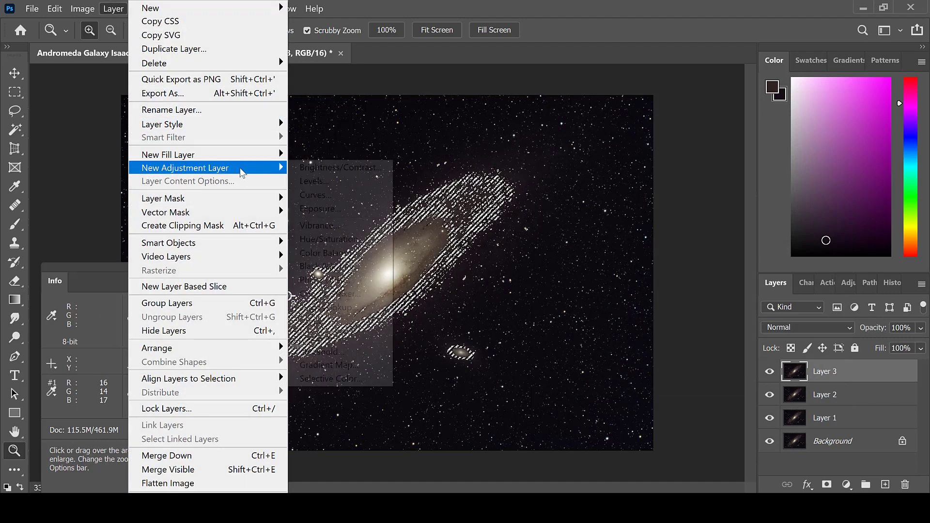
mouse_move(328, 253)
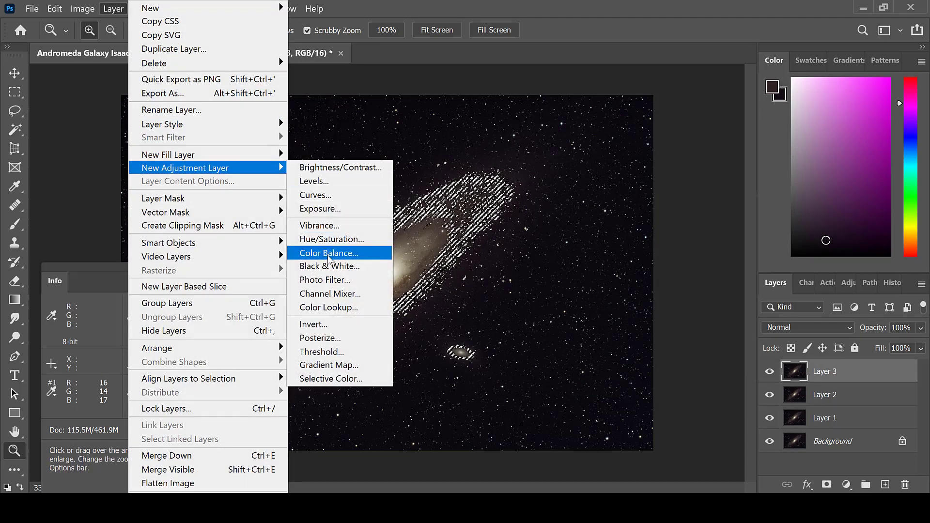
left_click(329, 253)
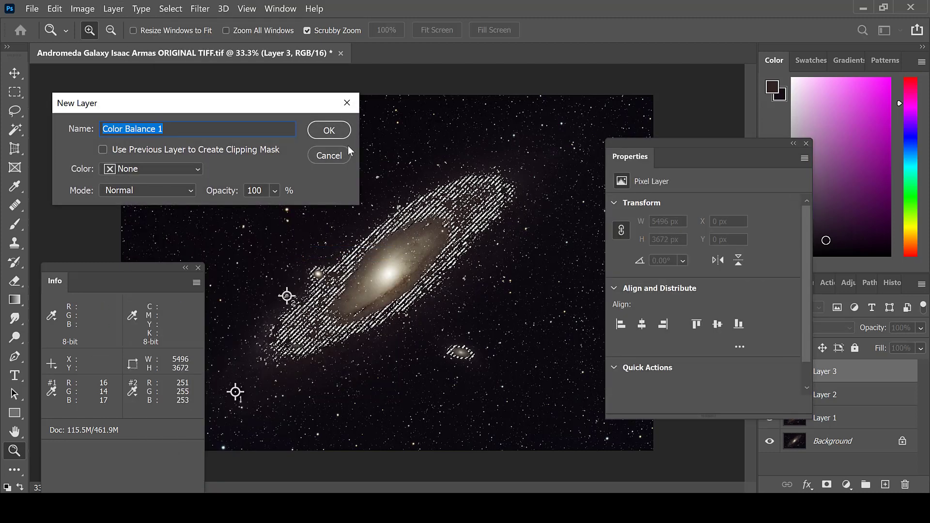
left_click(329, 130)
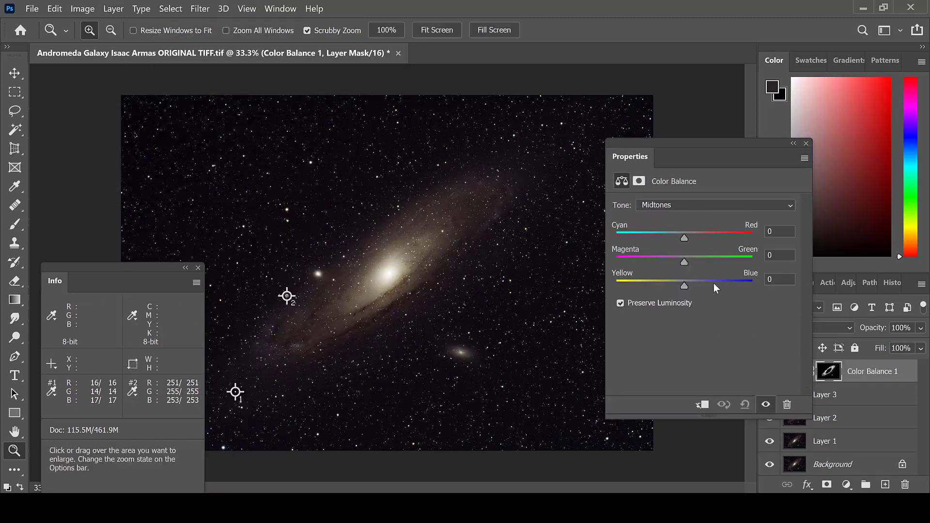
left_click_drag(684, 286, 715, 286)
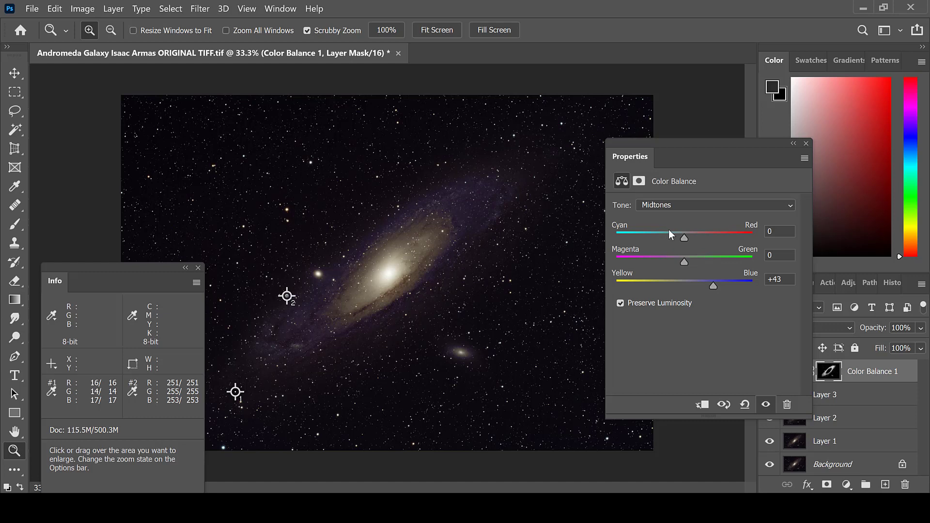
left_click_drag(683, 237, 662, 238)
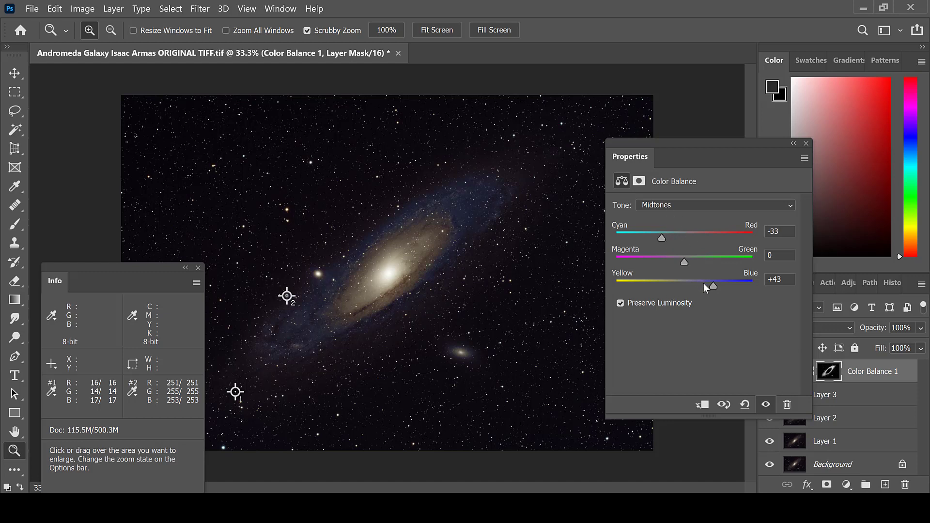
- Switch the tone range to Highlights and push them toward blue
left_click(715, 205)
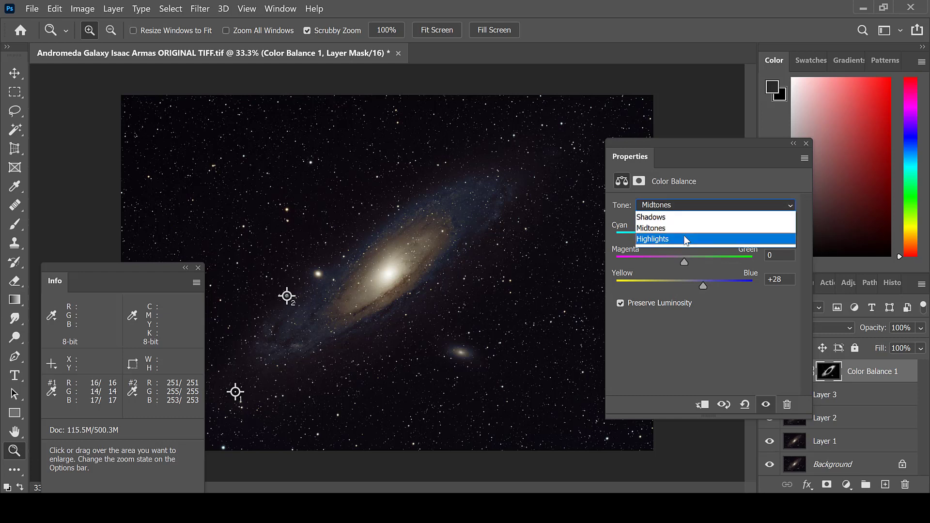
left_click(652, 238)
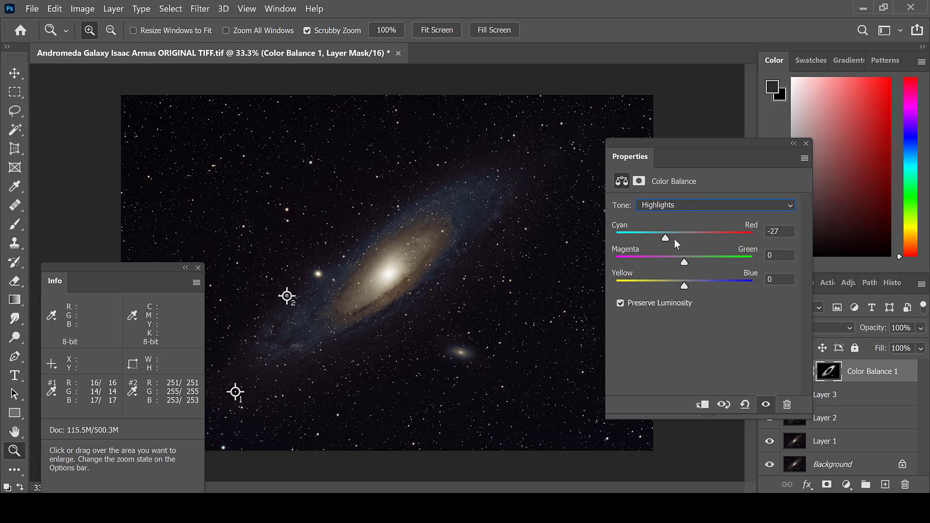
left_click_drag(683, 285, 697, 285)
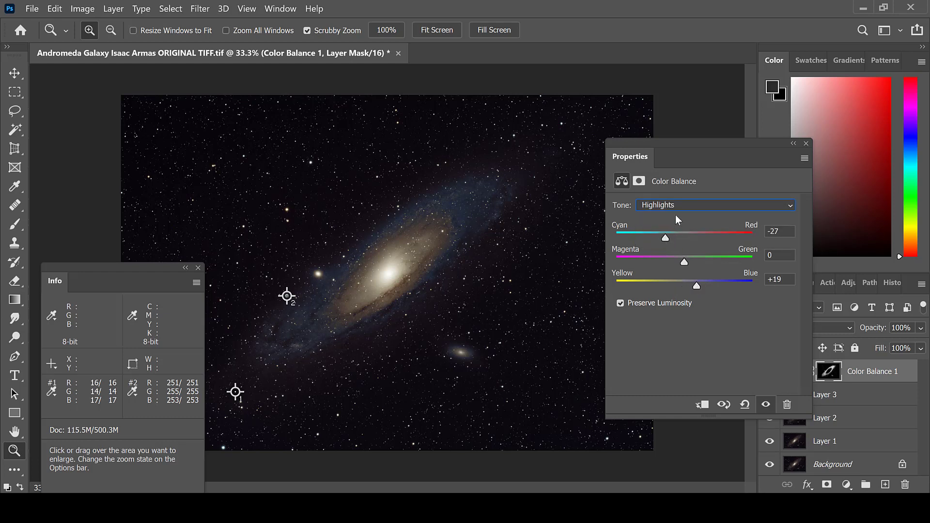
left_click(715, 205)
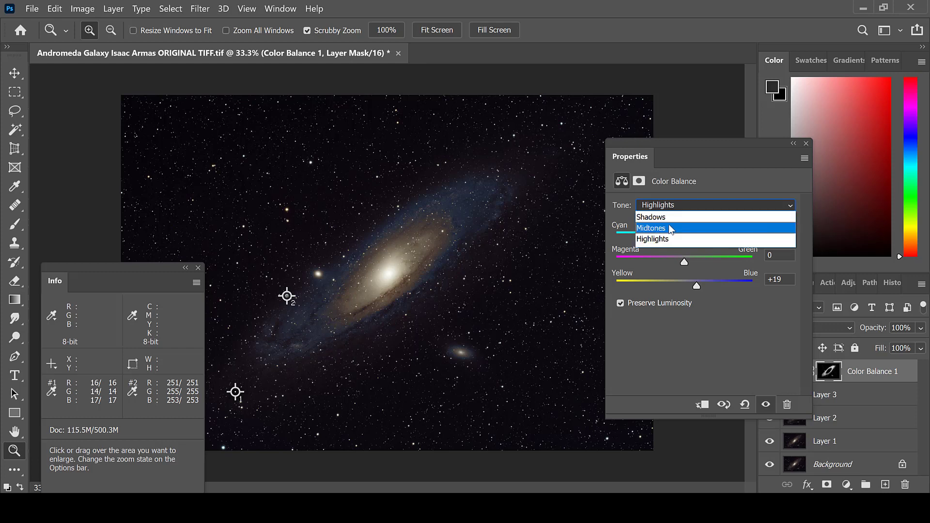
mouse_move(656, 217)
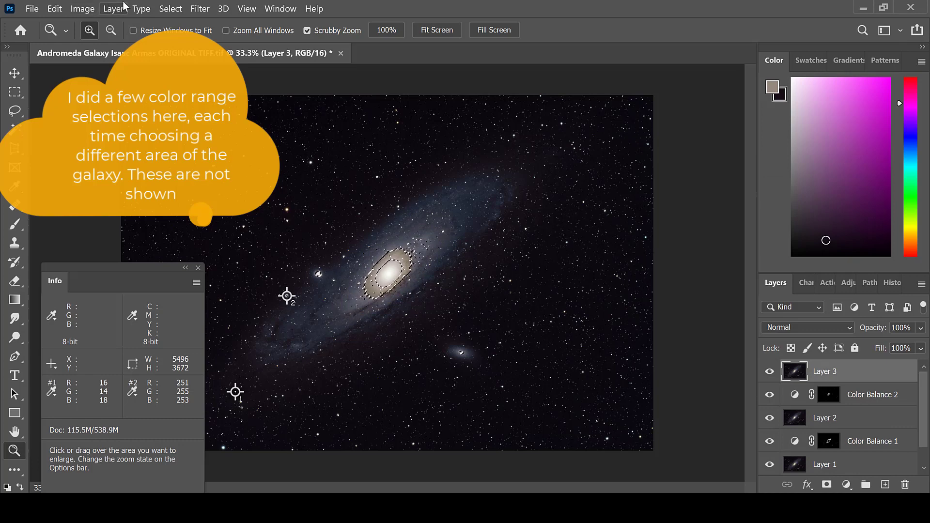
- Add Color Balance 3 for the core selection, shifting Cyan-Red to about -23
left_click(112, 9)
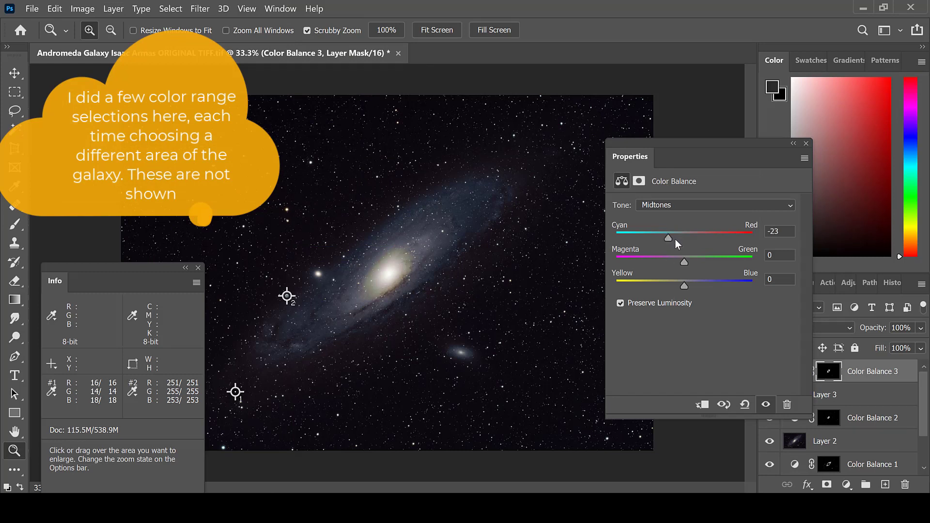
left_click_drag(684, 286, 699, 286)
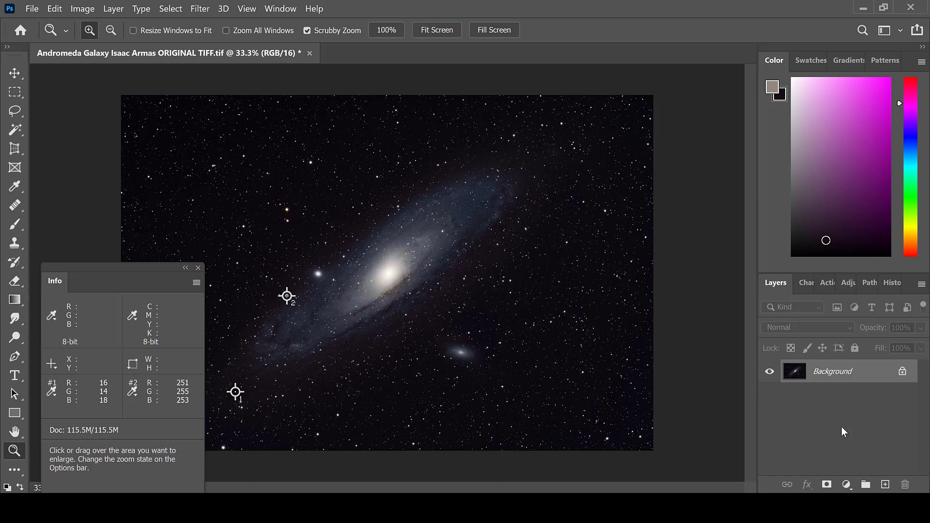
- Duplicate the flattened Background into Layer 1 with Ctrl+J
left_click(885, 484)
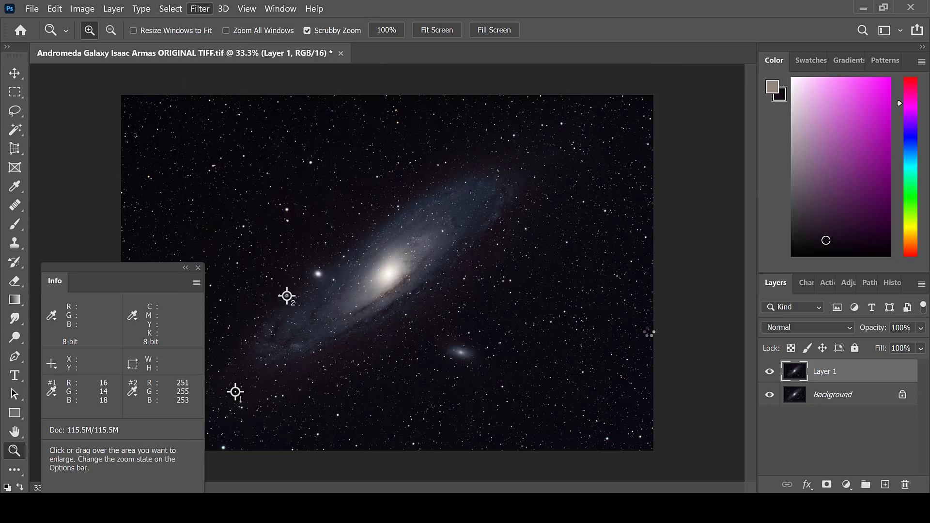
mouse_move(699, 299)
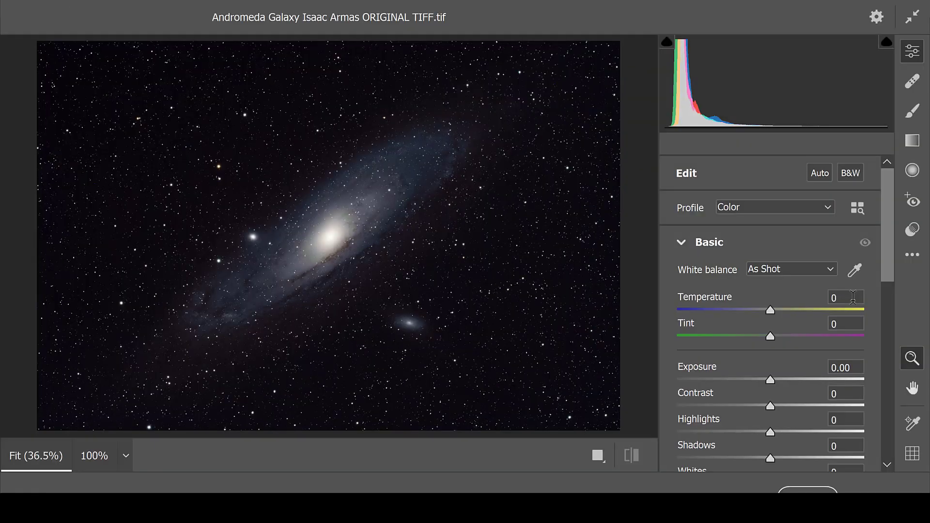
mouse_move(783, 327)
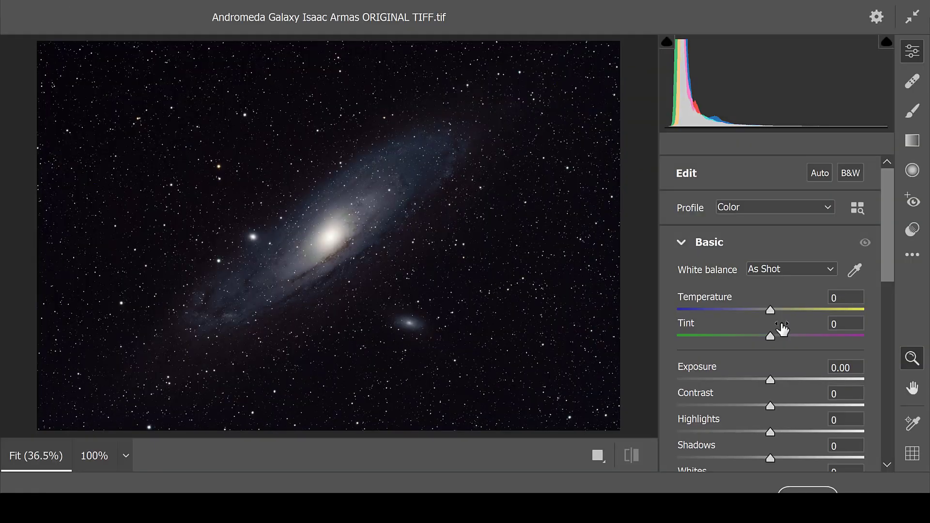
mouse_move(827, 326)
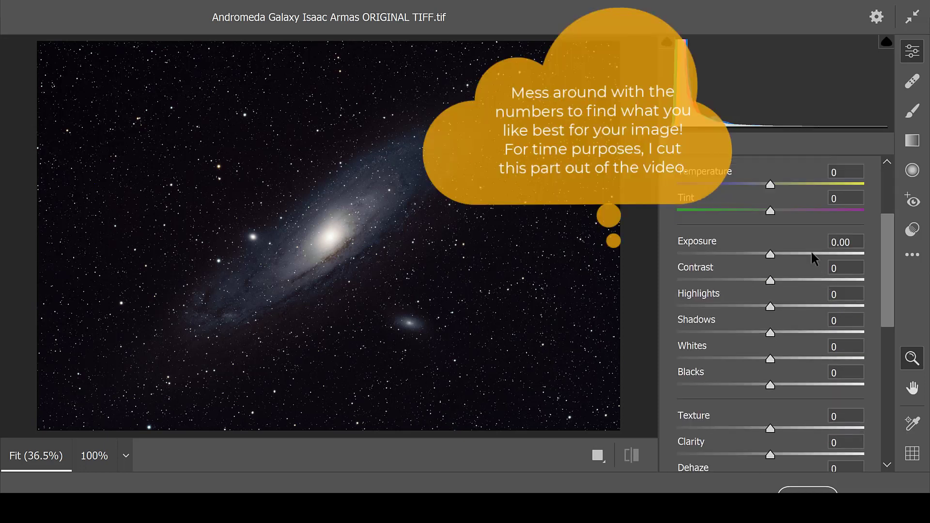
mouse_move(808, 327)
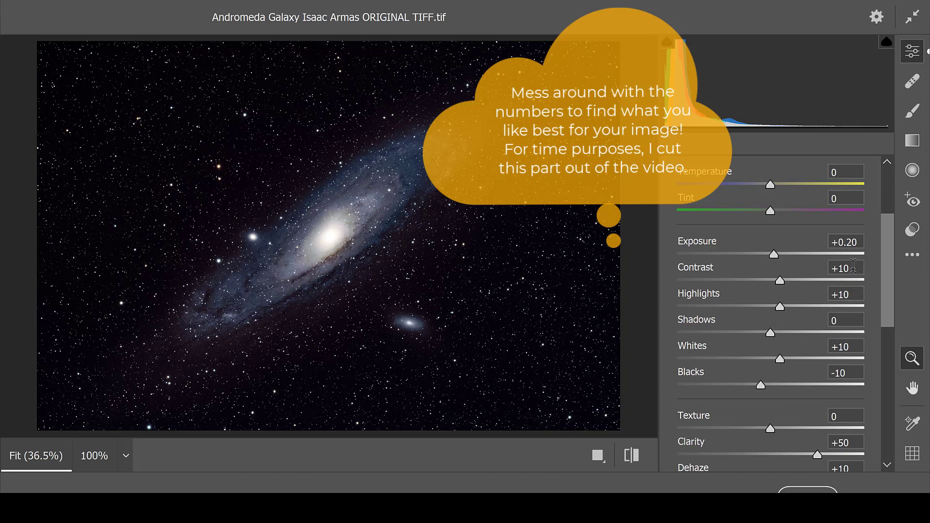
- In the Camera Raw Filter, experiment with the Clarity slider and settle it at 40
scroll("down", 3)
type("10")
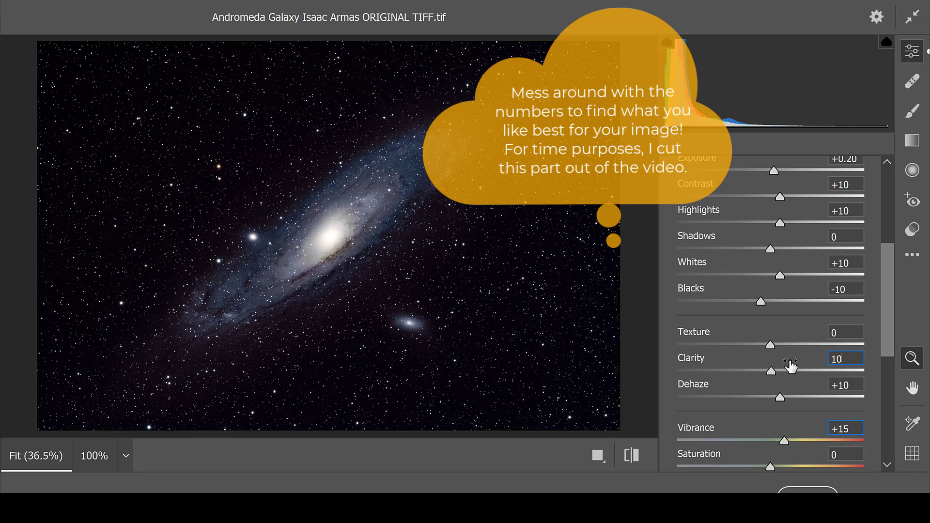
left_click_drag(771, 372, 863, 371)
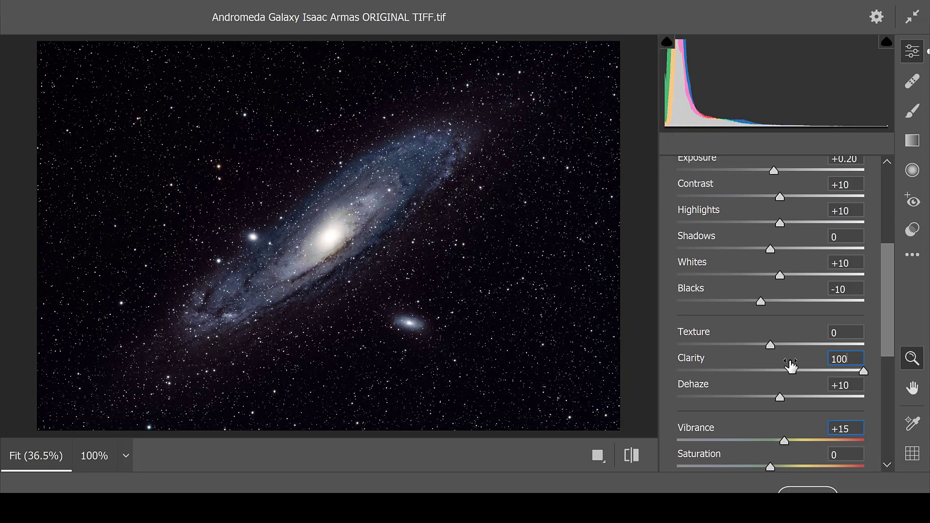
mouse_move(372, 101)
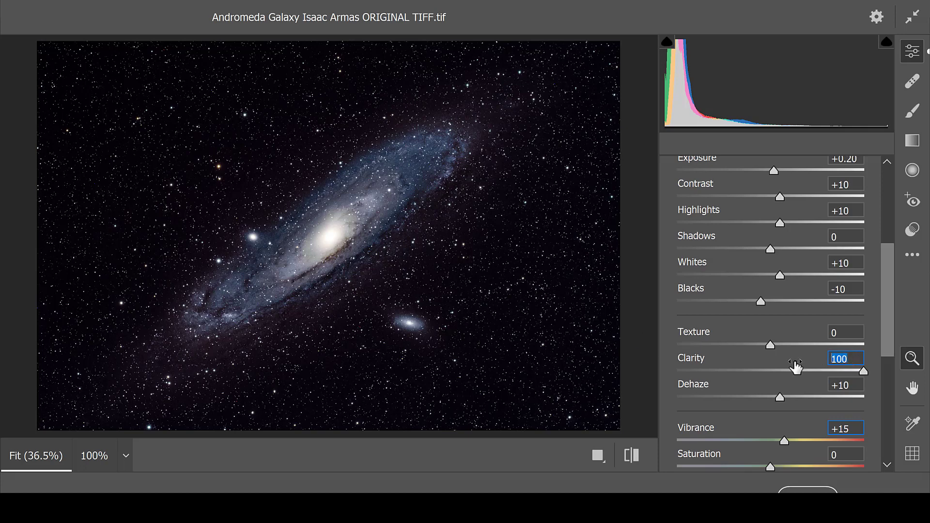
left_click_drag(863, 371, 818, 372)
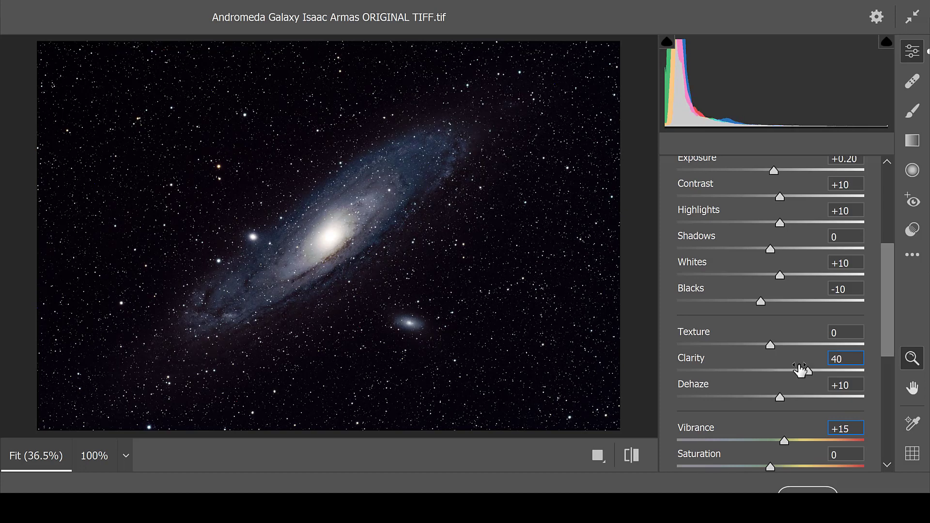
left_click_drag(808, 369, 798, 369)
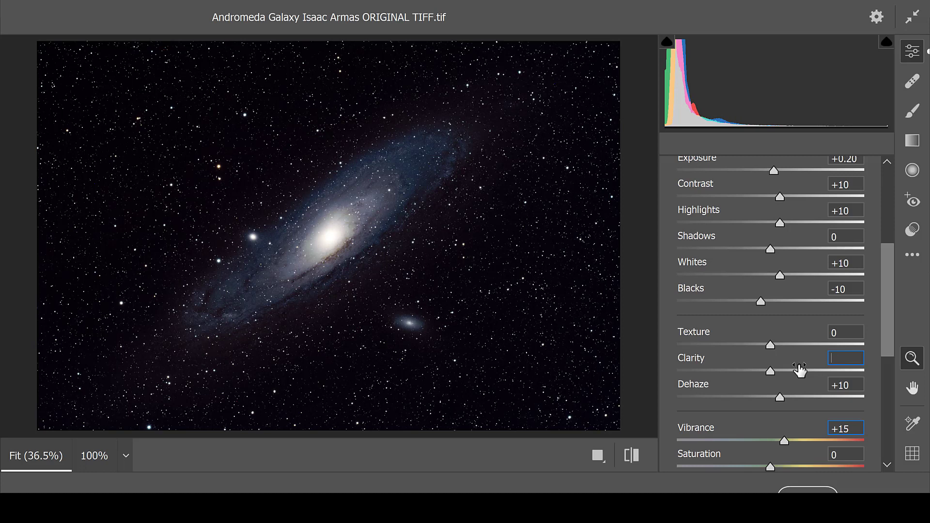
left_click_drag(771, 371, 778, 370)
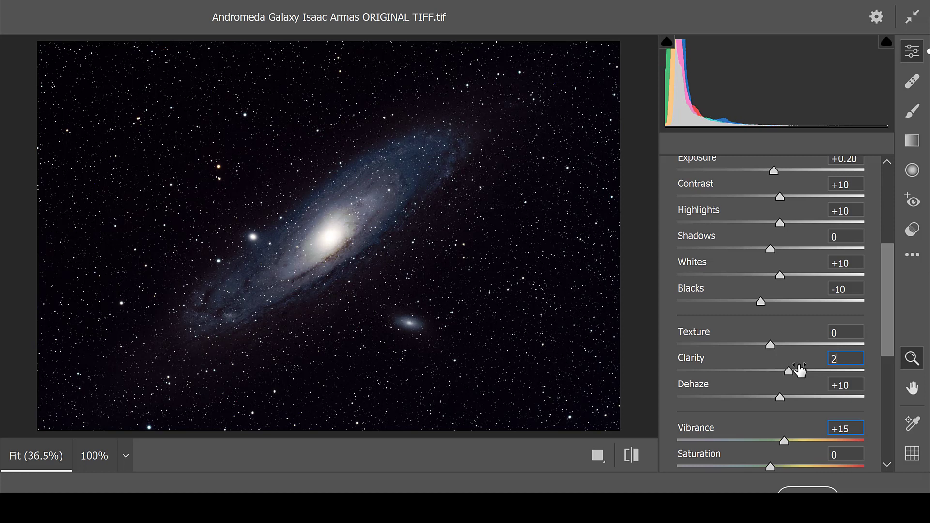
left_click_drag(789, 371, 808, 370)
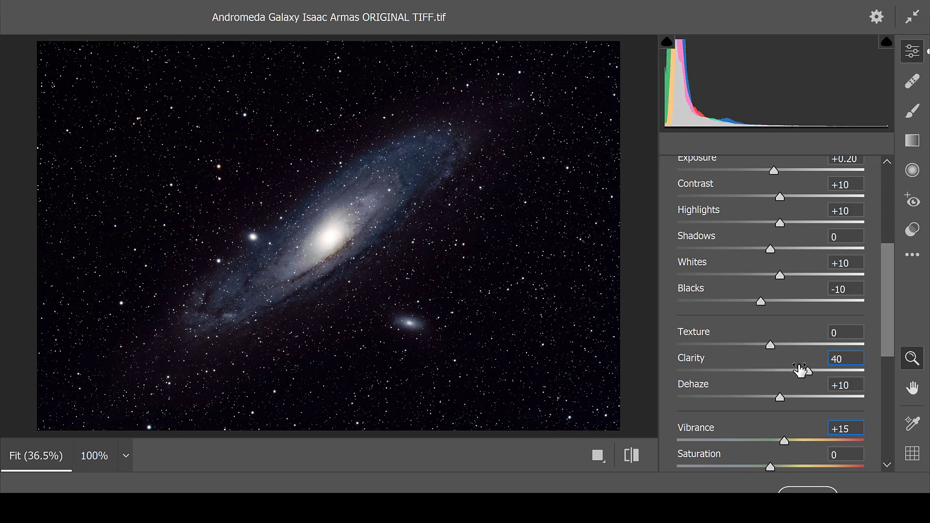
scroll("down", 3)
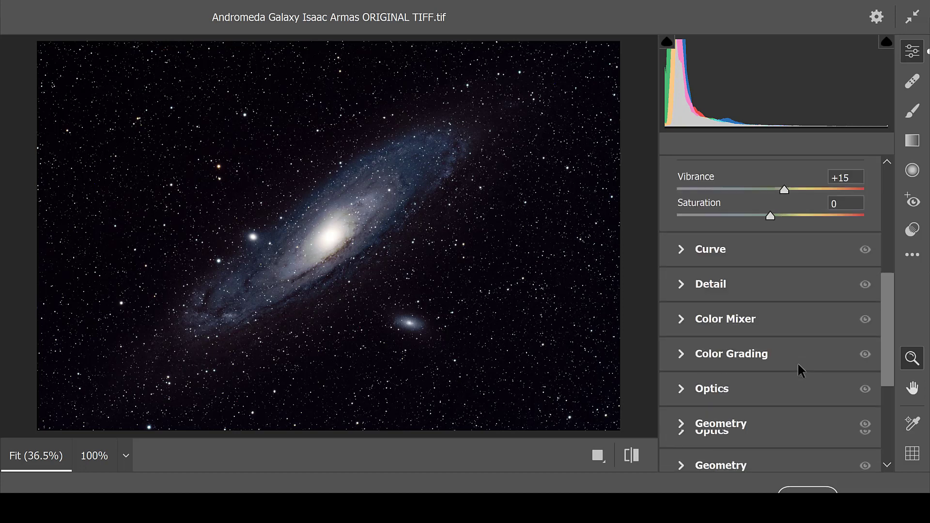
left_click(710, 249)
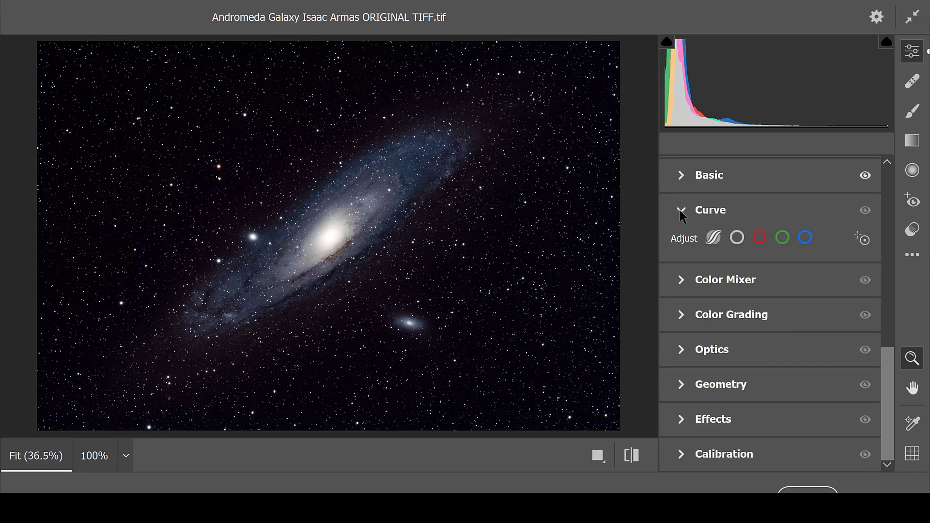
left_click(681, 210)
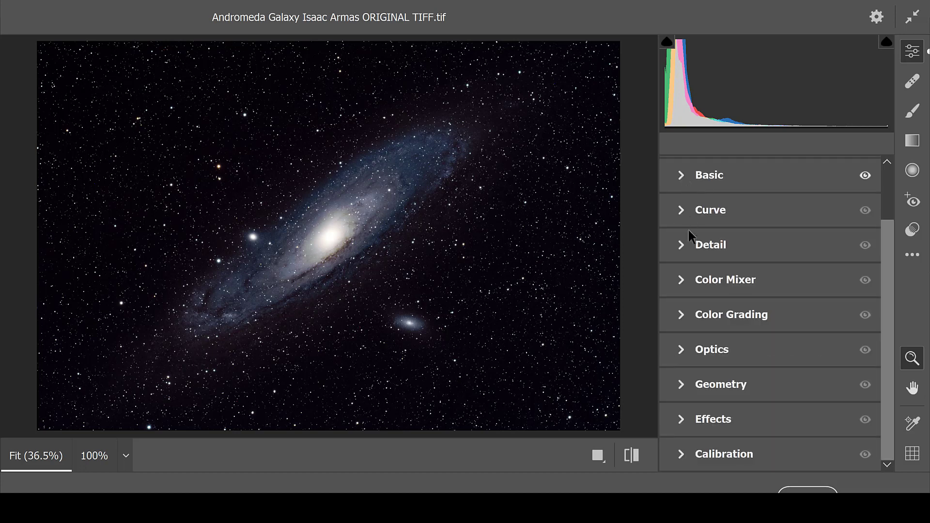
left_click(710, 244)
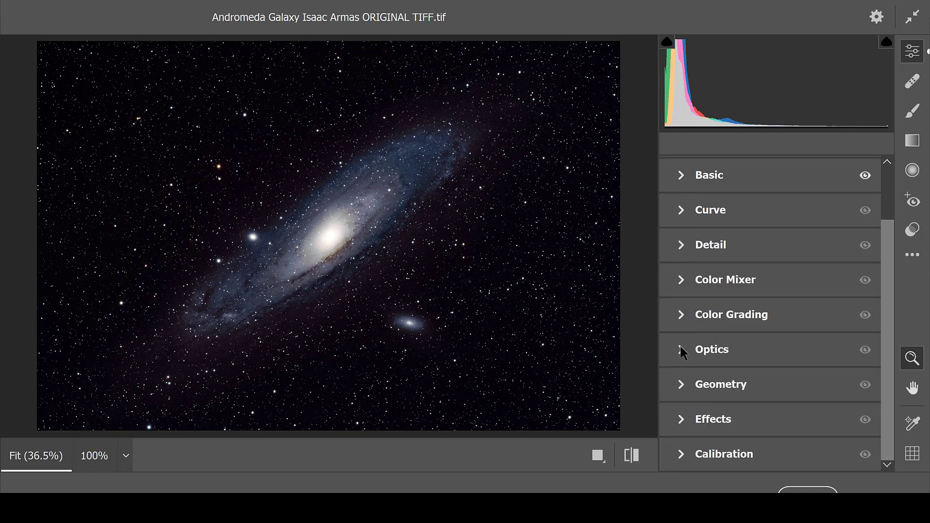
left_click(712, 350)
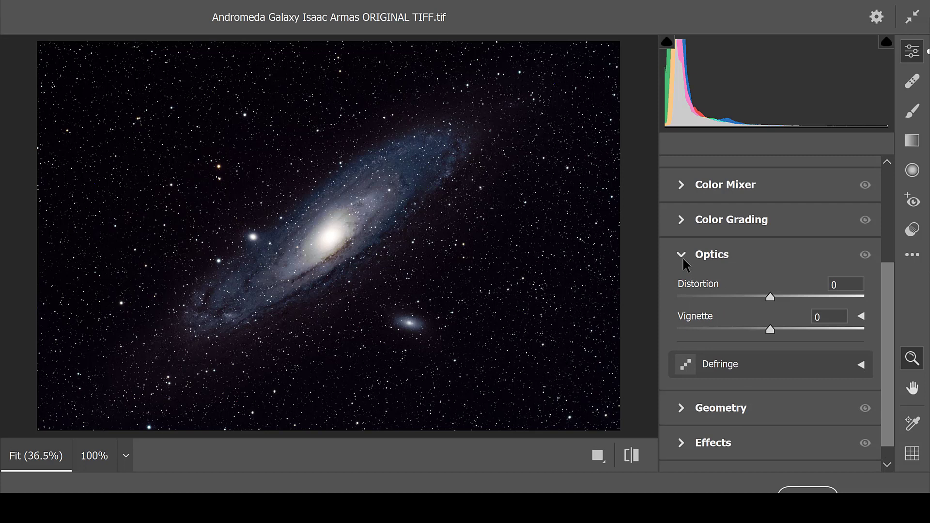
left_click(682, 253)
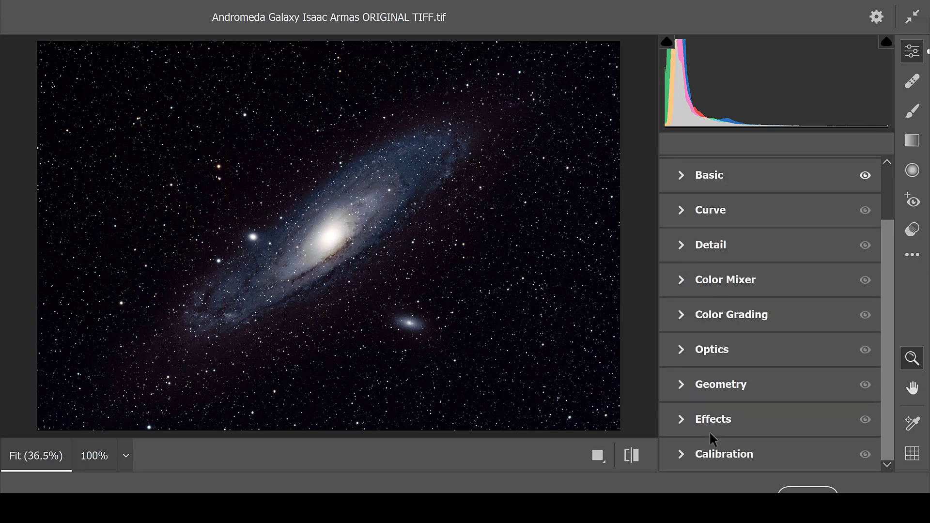